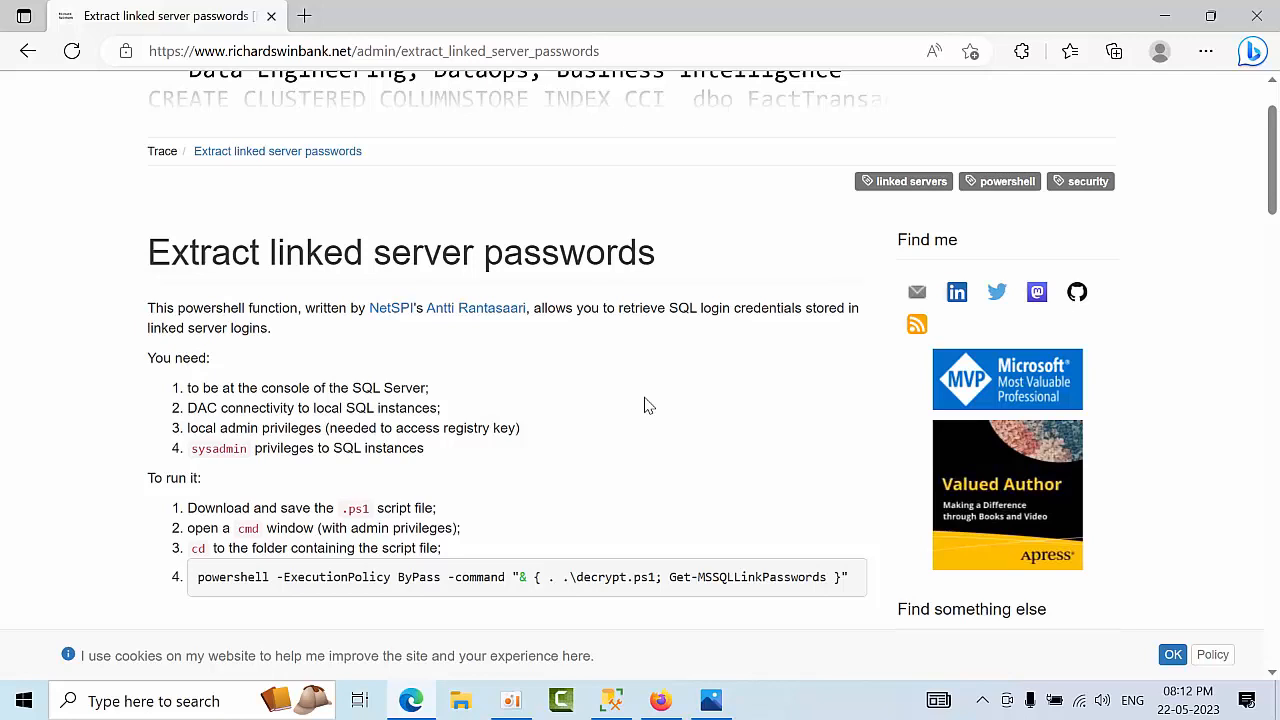
# Scroll down through the Extract linked server passwords article in Edge.
pyautogui.scroll(-3)
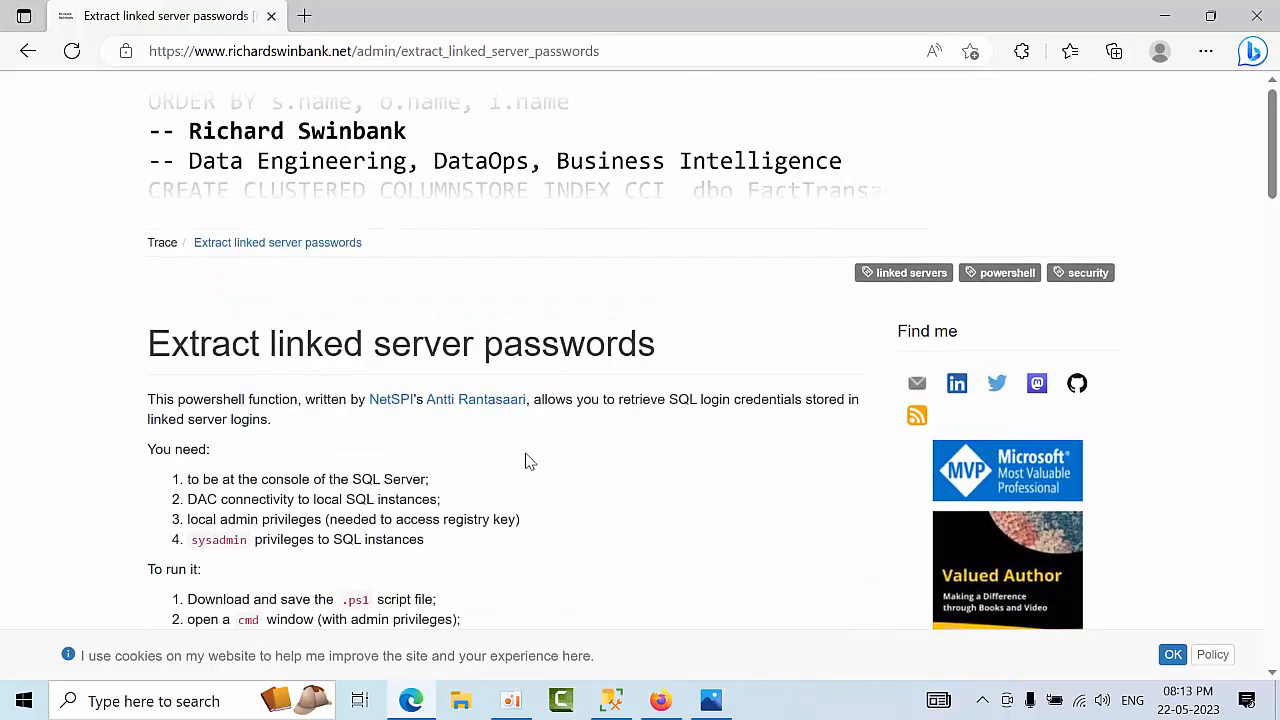
pyautogui.scroll(-3)
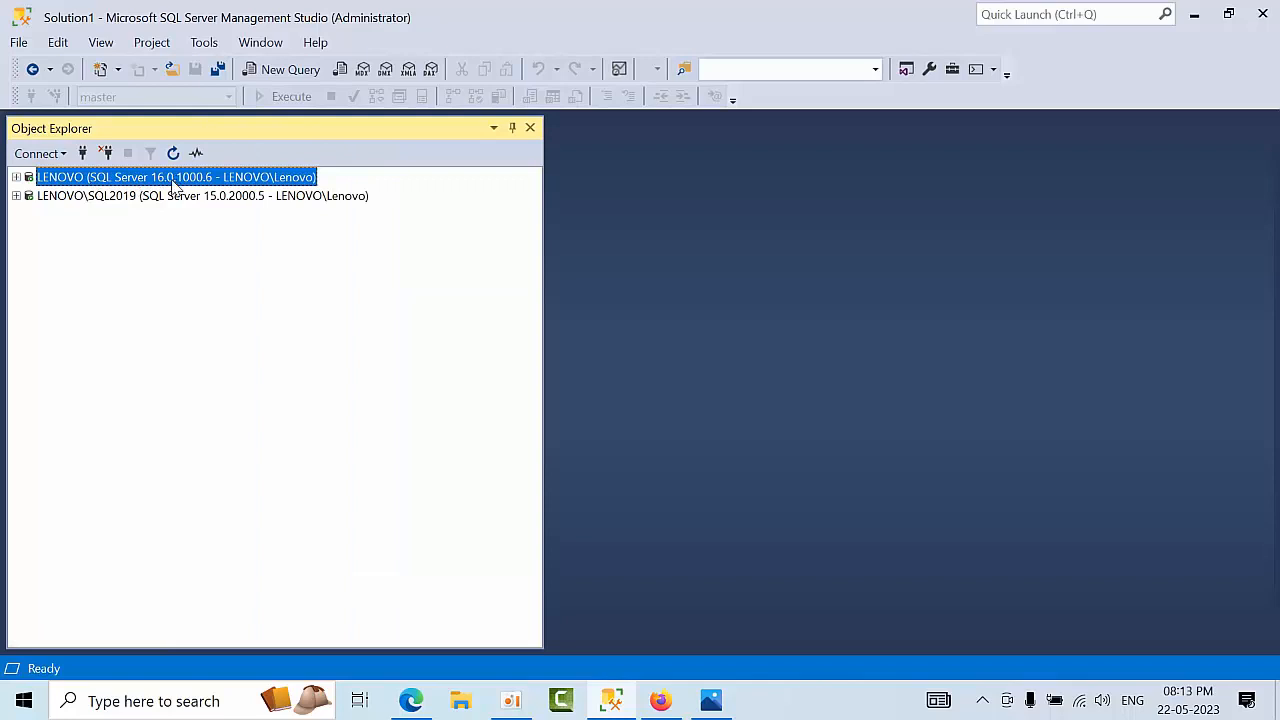
# Expand Server Objects > Linked Servers under both LENOVO\SQL2019 and LENOVO instances, then return to the Edge article.
pyautogui.click(200, 196)
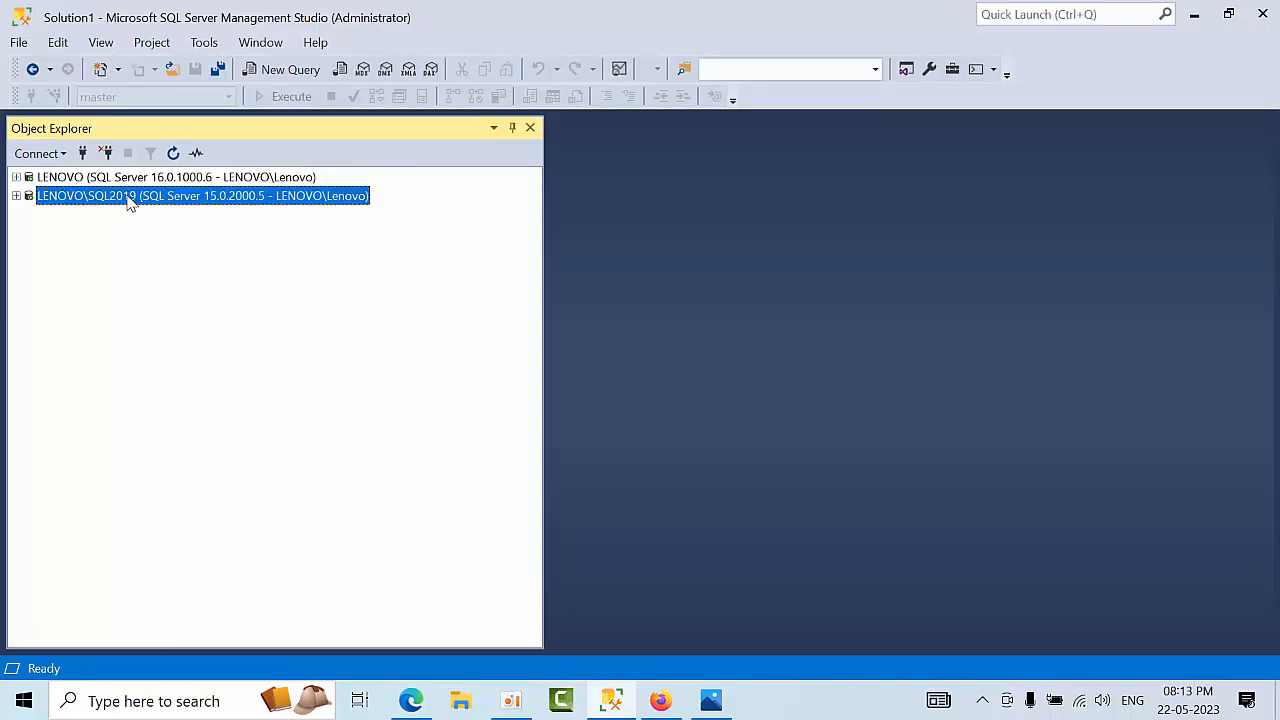
pyautogui.click(16, 176)
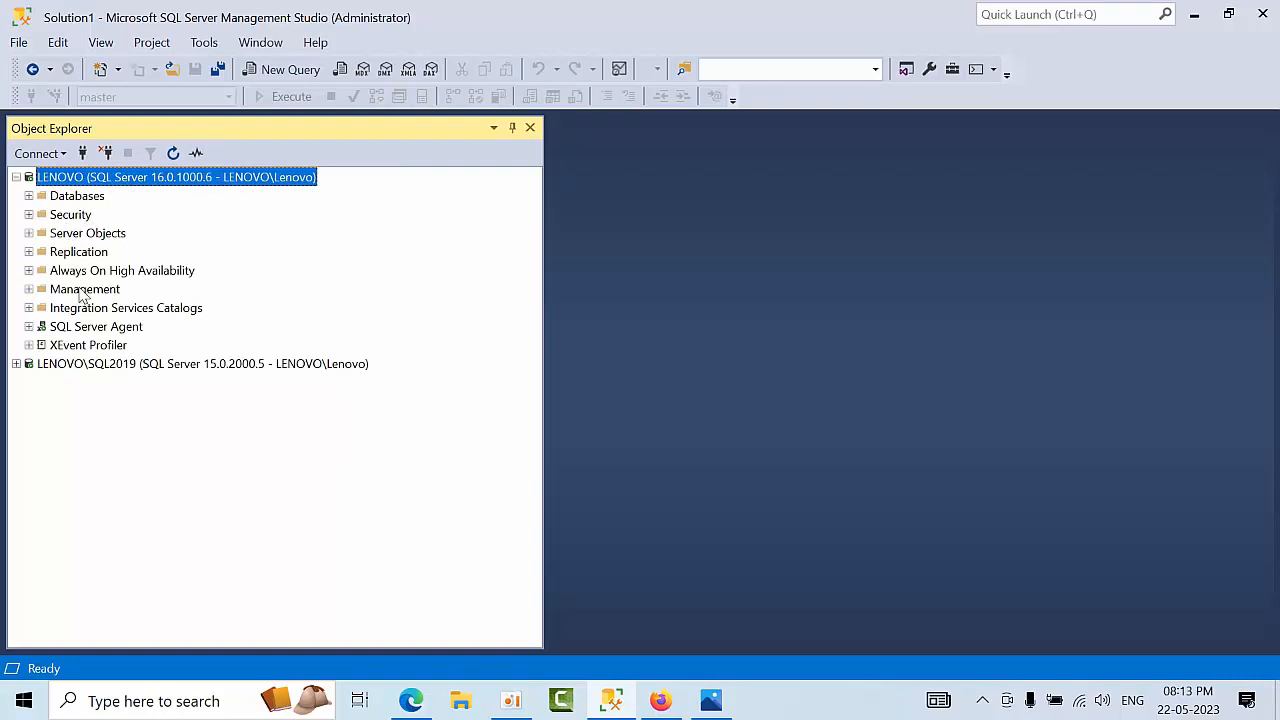
pyautogui.click(80, 252)
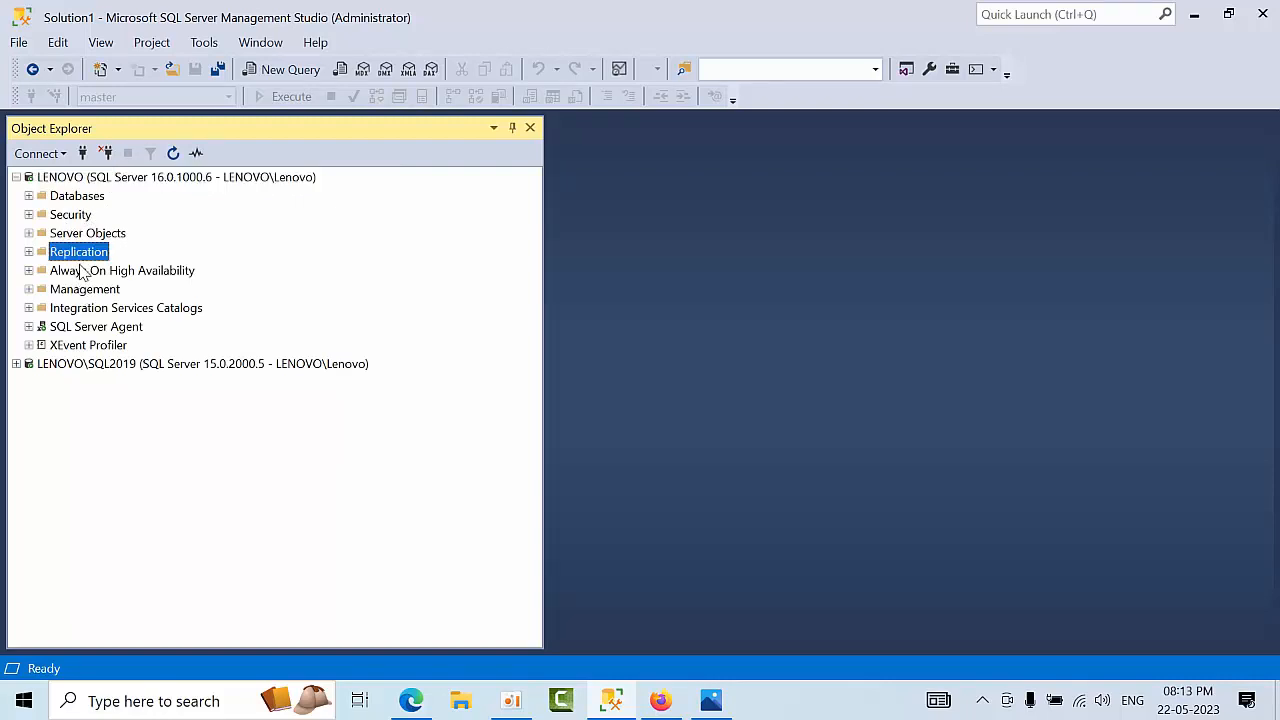
pyautogui.click(28, 232)
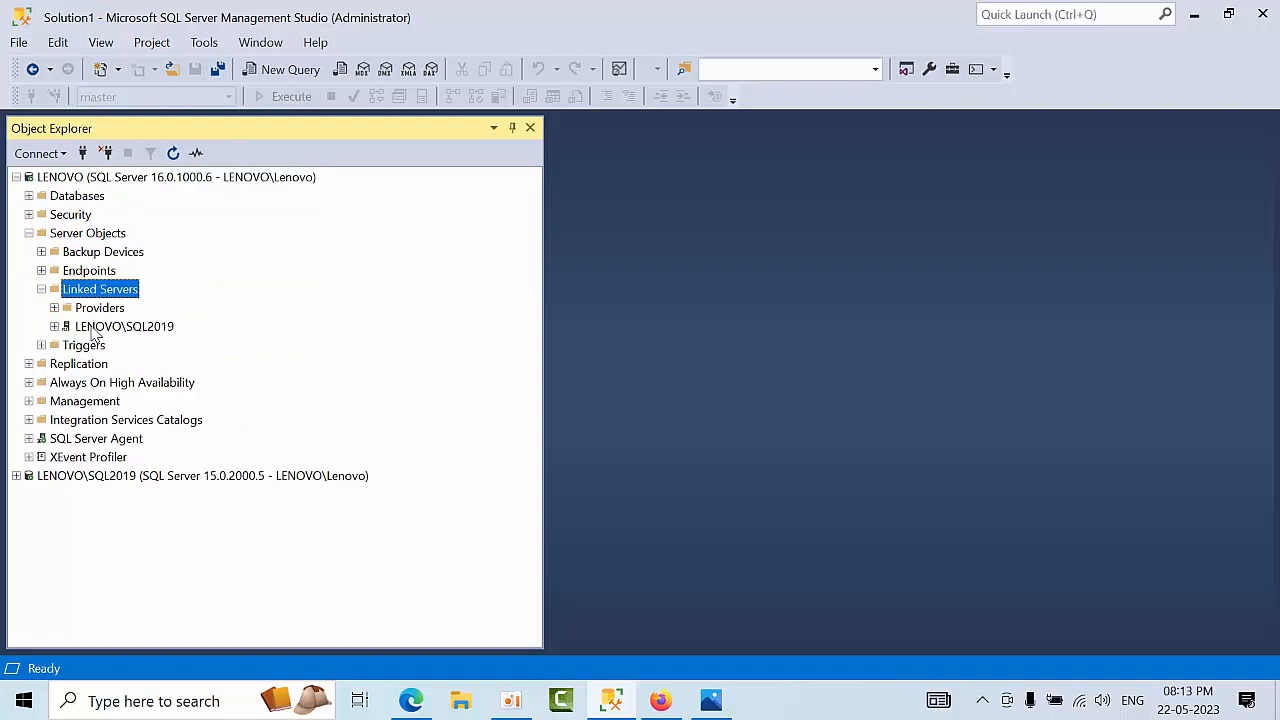
pyautogui.click(124, 326)
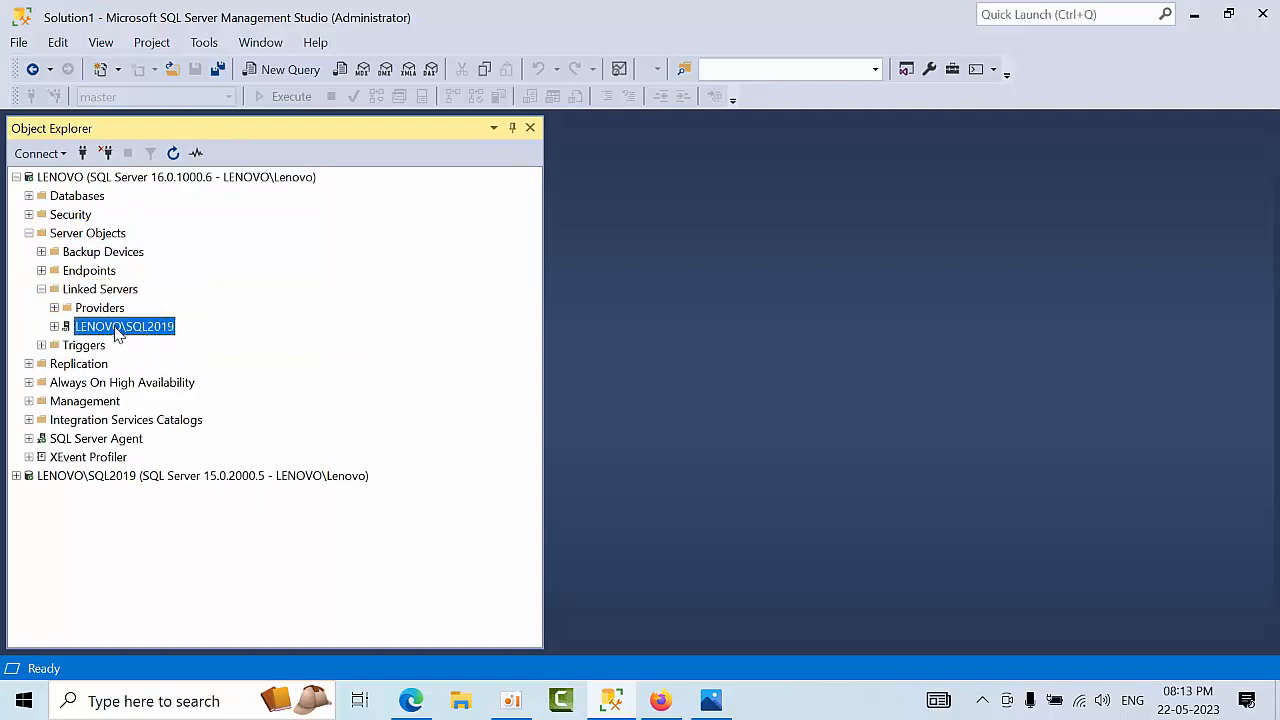
pyautogui.click(202, 476)
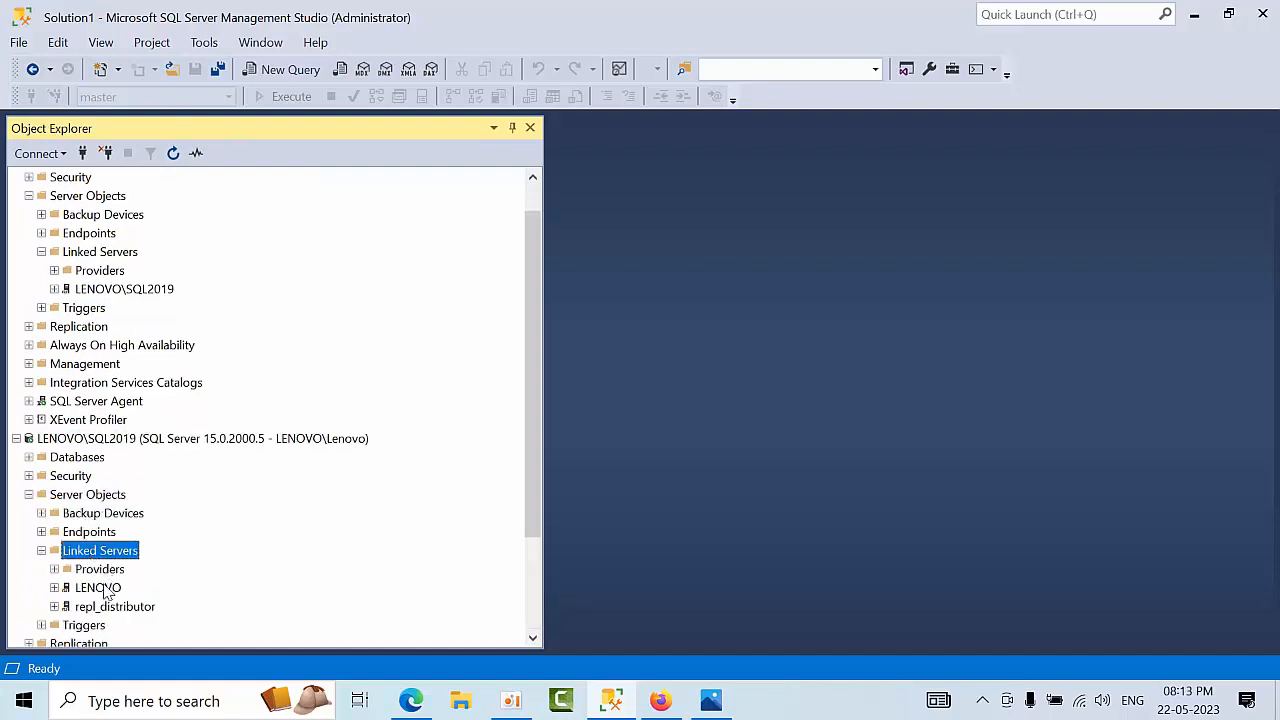
pyautogui.moveTo(98, 588)
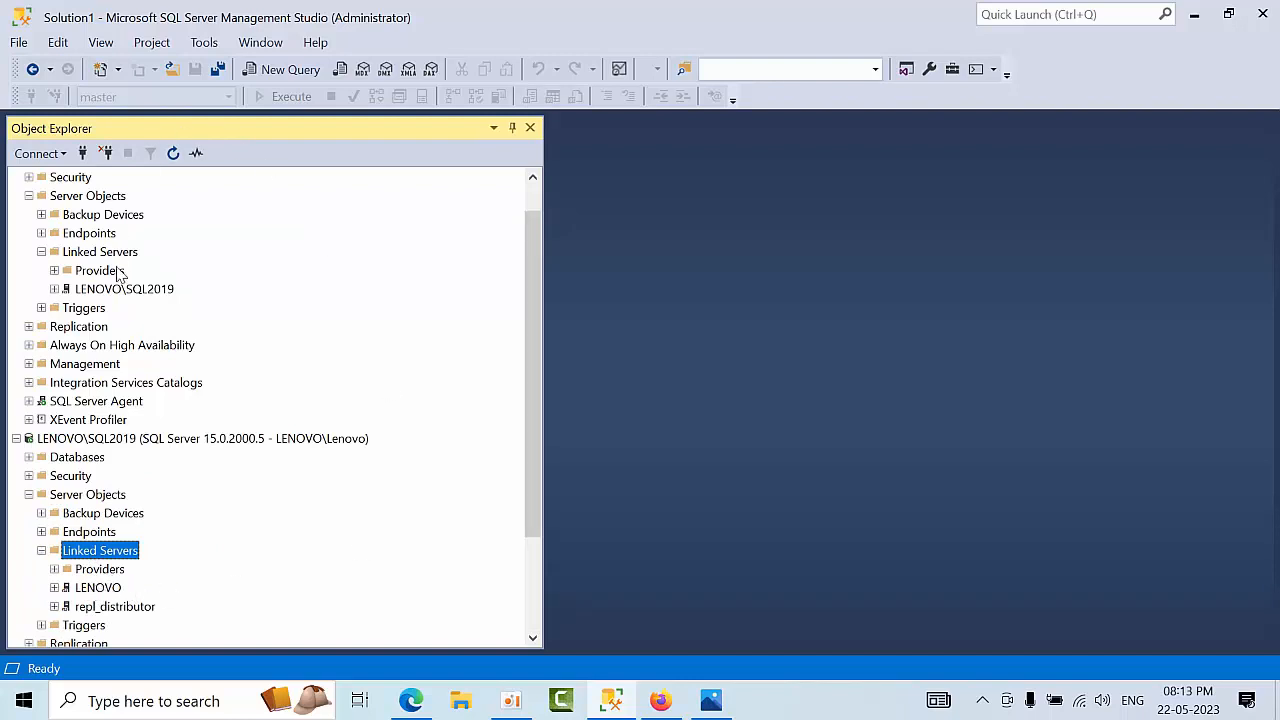
pyautogui.moveTo(100, 570)
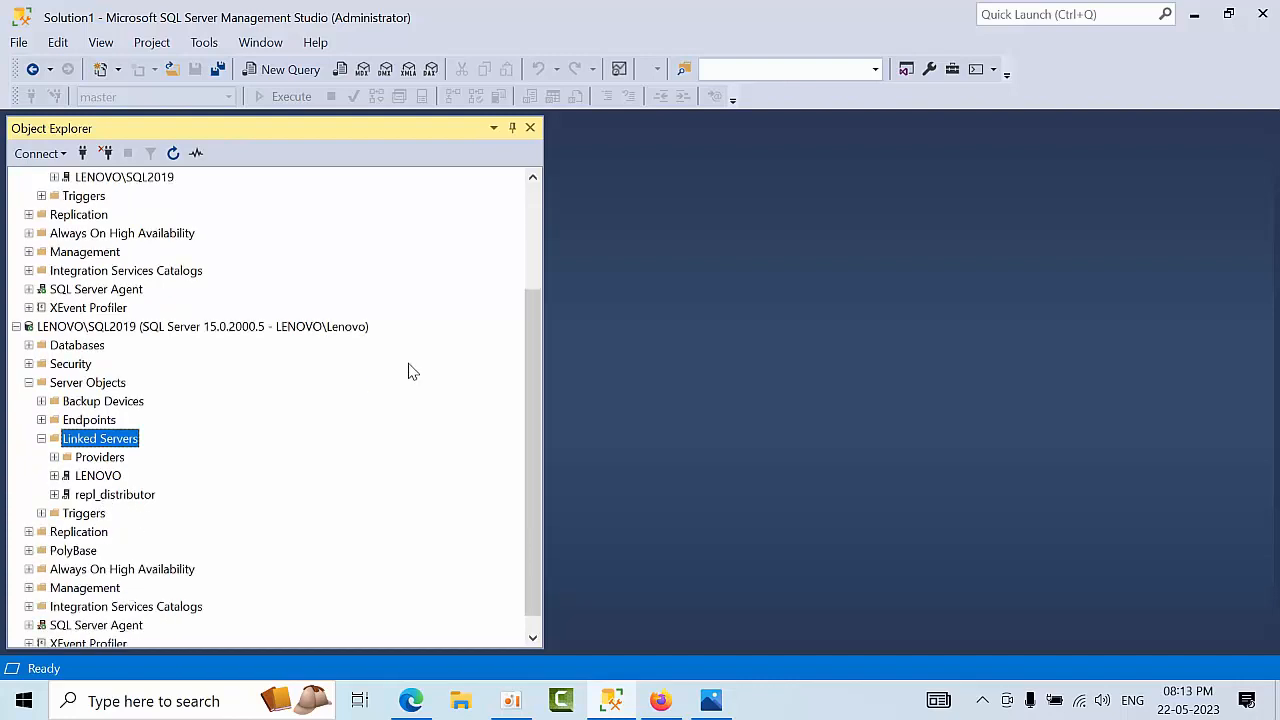
pyautogui.click(200, 326)
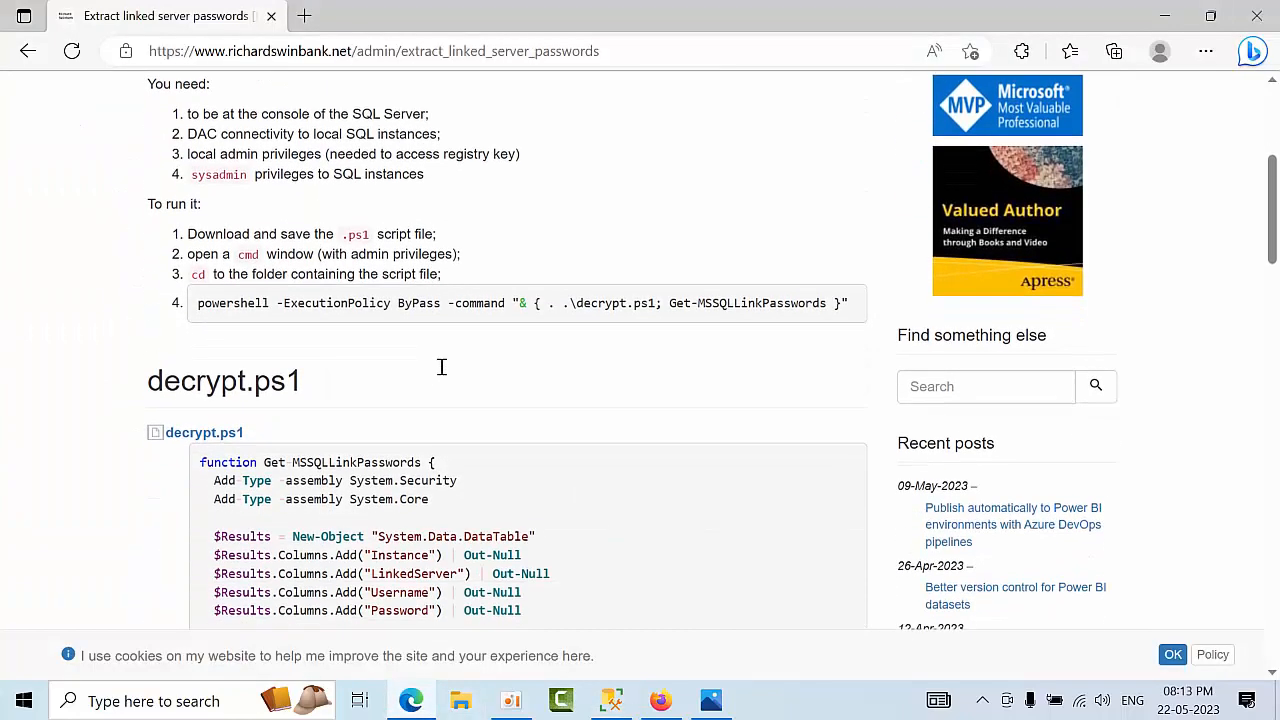
pyautogui.scroll(-3)
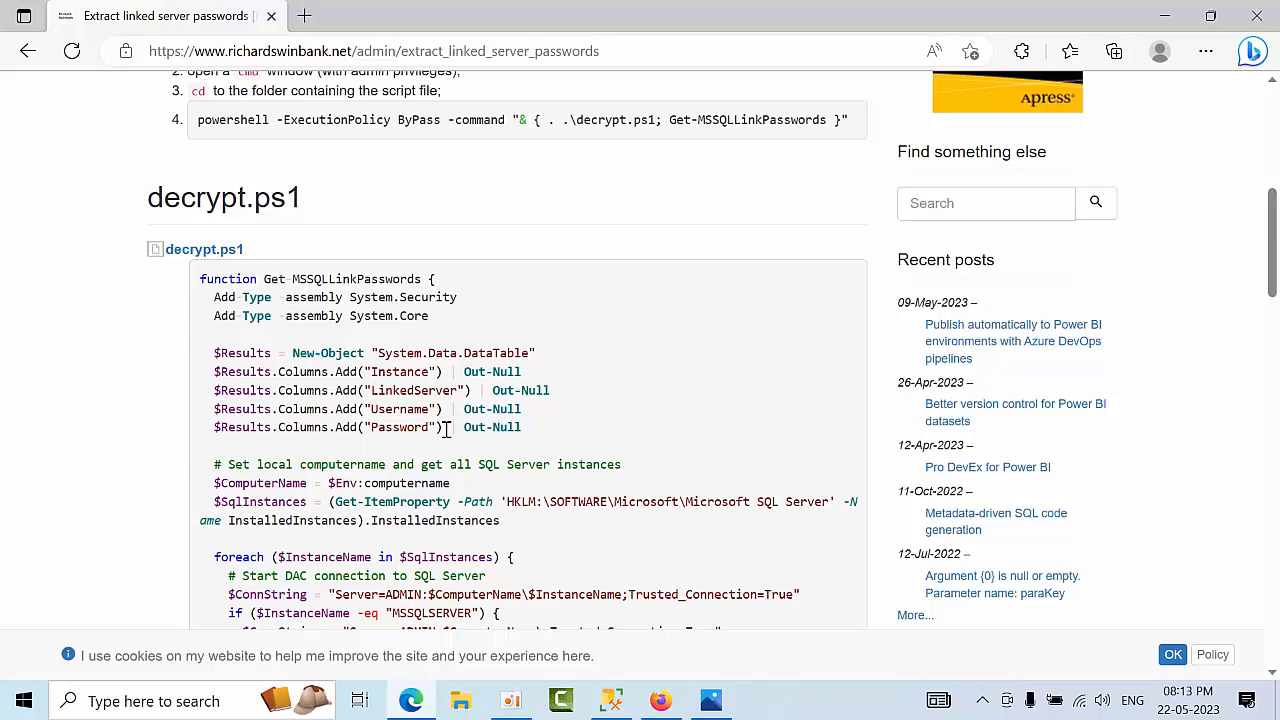
pyautogui.scroll(3)
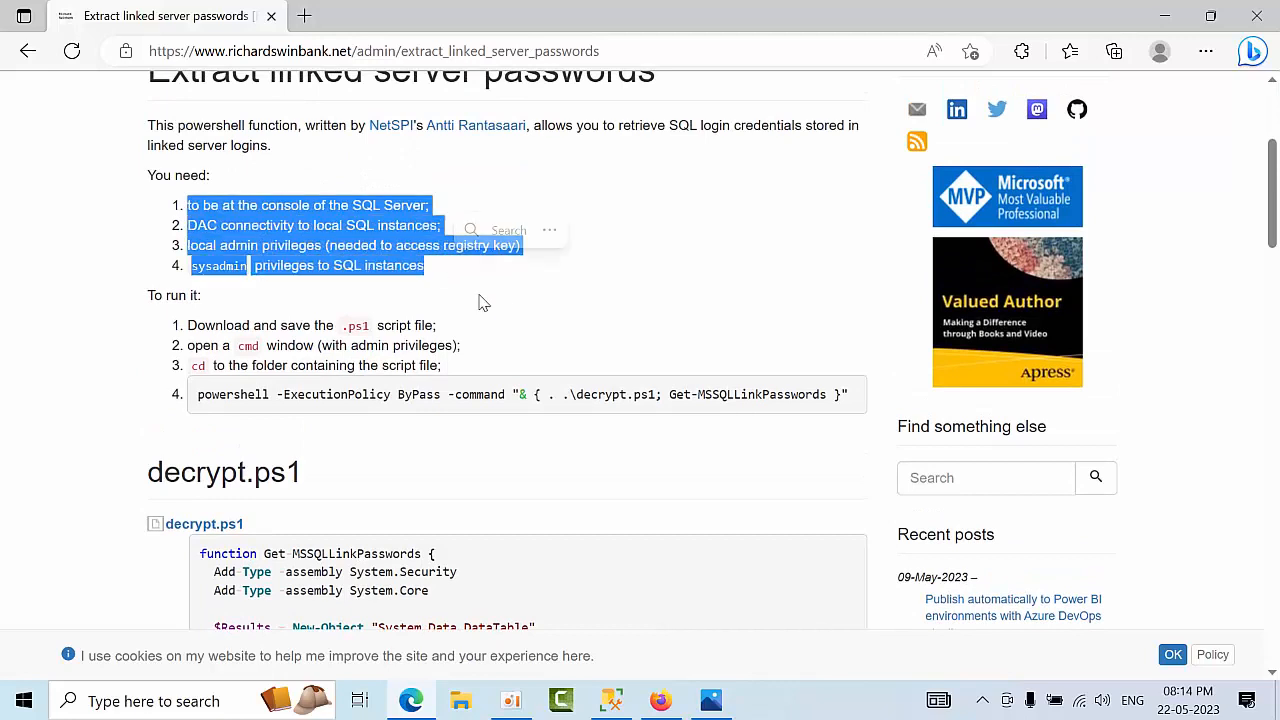
pyautogui.click(668, 598)
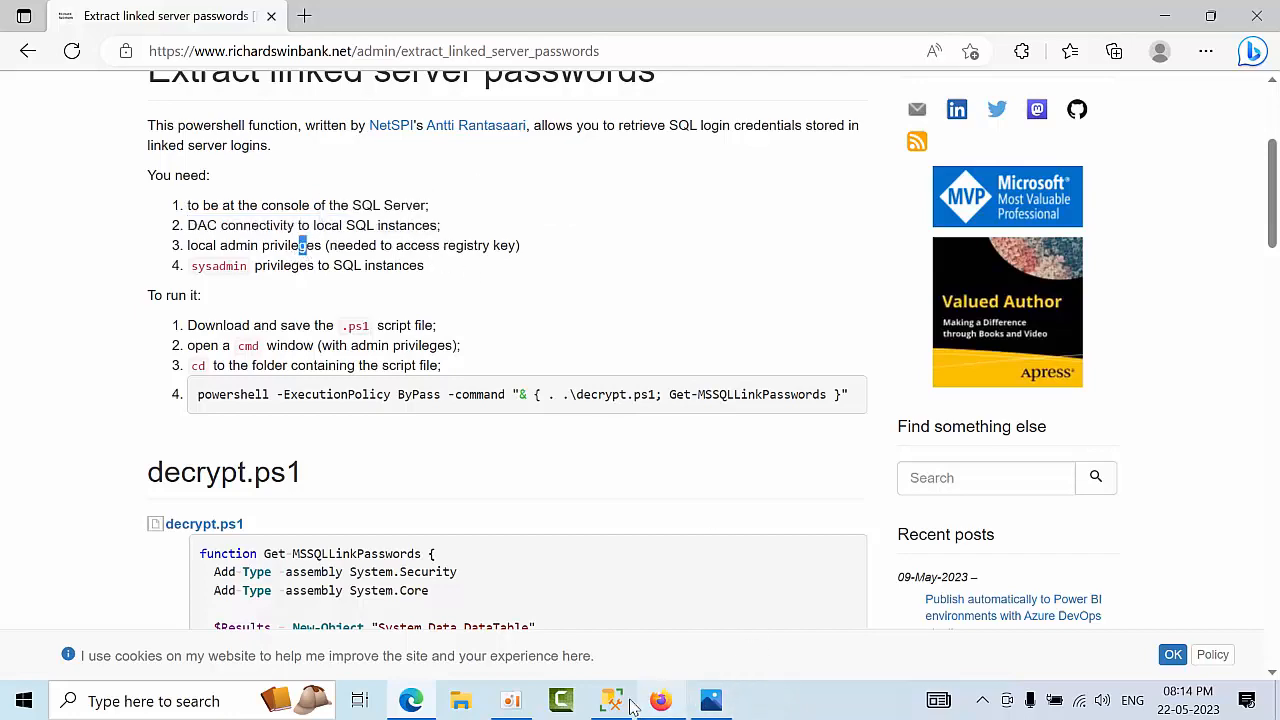
pyautogui.click(612, 700)
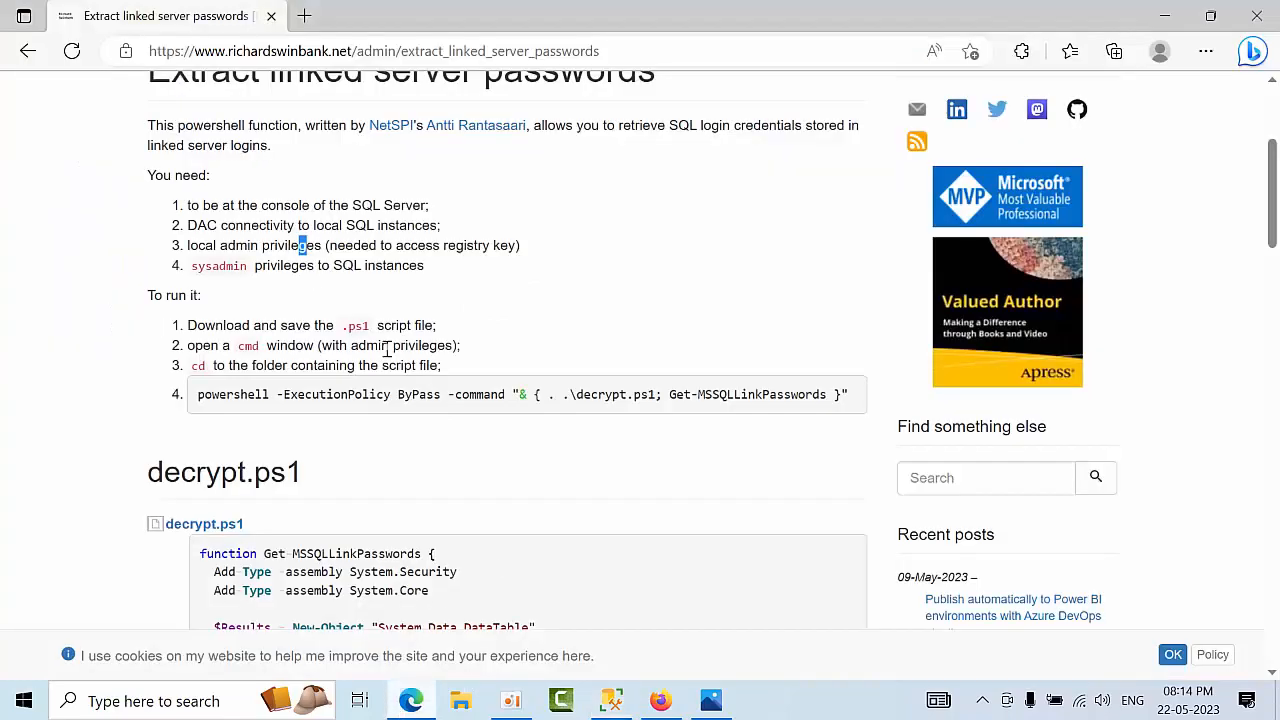
pyautogui.moveTo(186, 224); pyautogui.dragTo(344, 224)
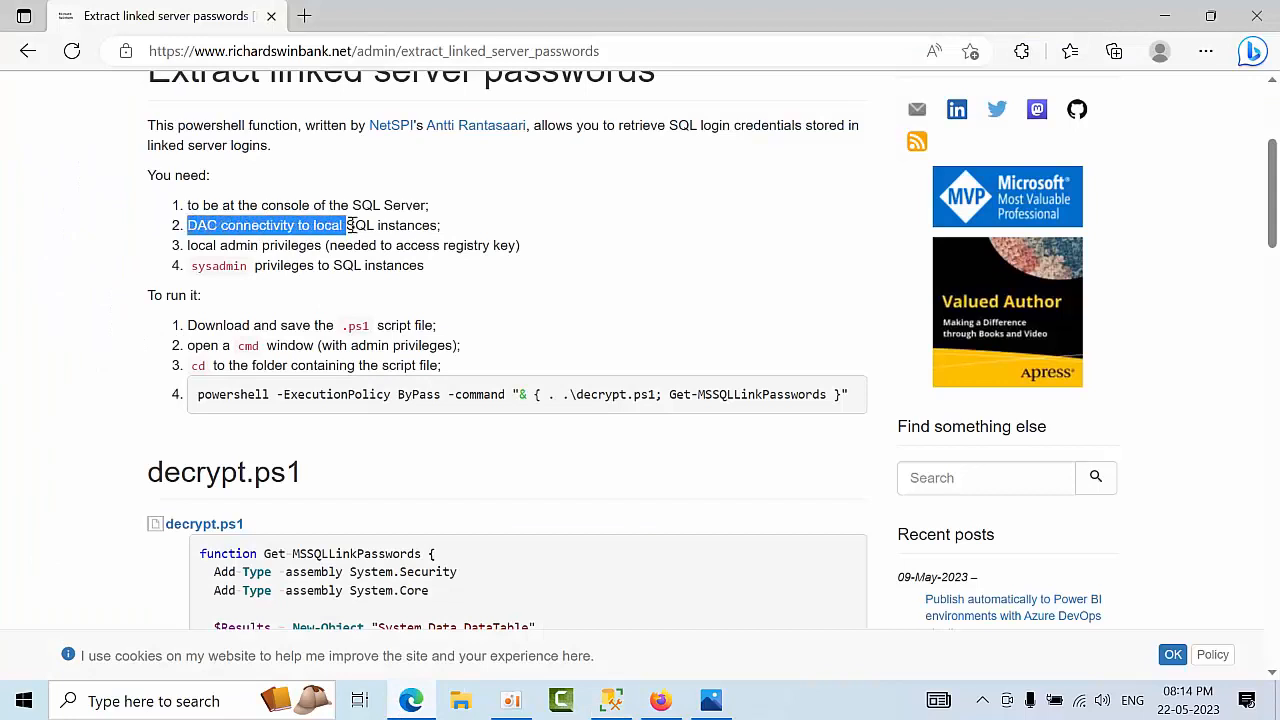
pyautogui.moveTo(344, 224); pyautogui.dragTo(422, 264)
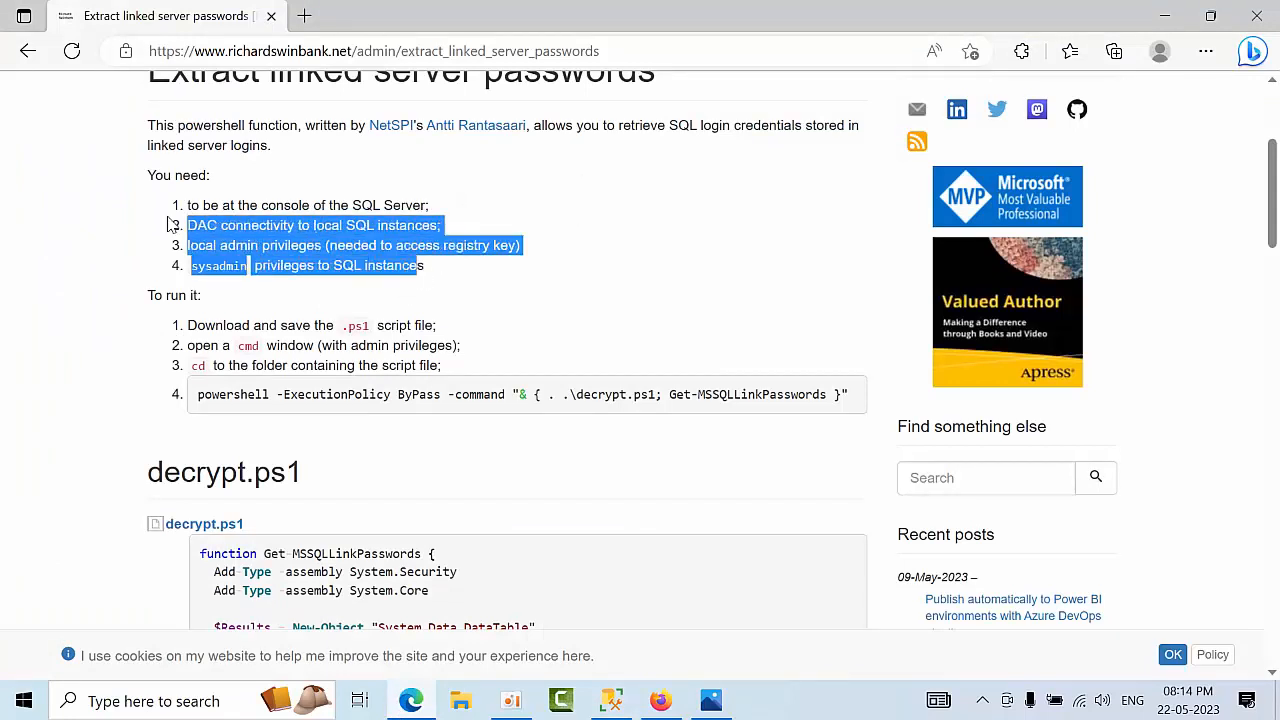
pyautogui.click(330, 244)
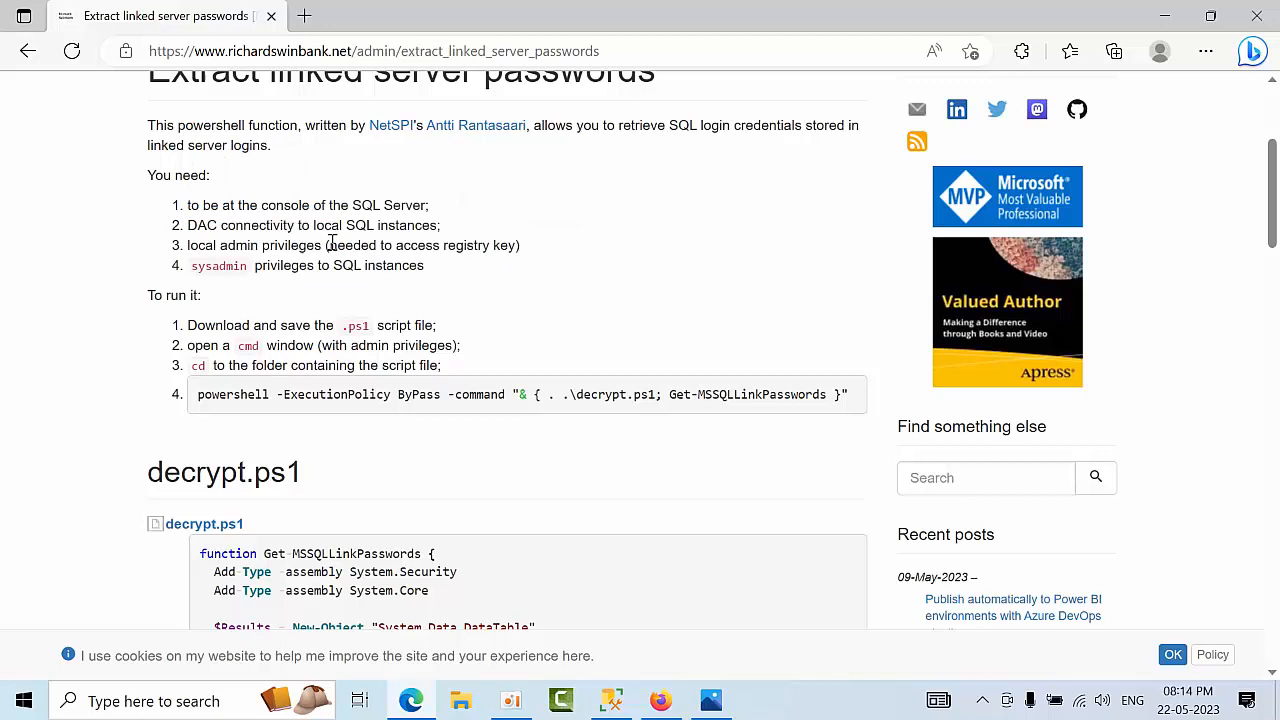
pyautogui.moveTo(328, 244); pyautogui.dragTo(516, 244)
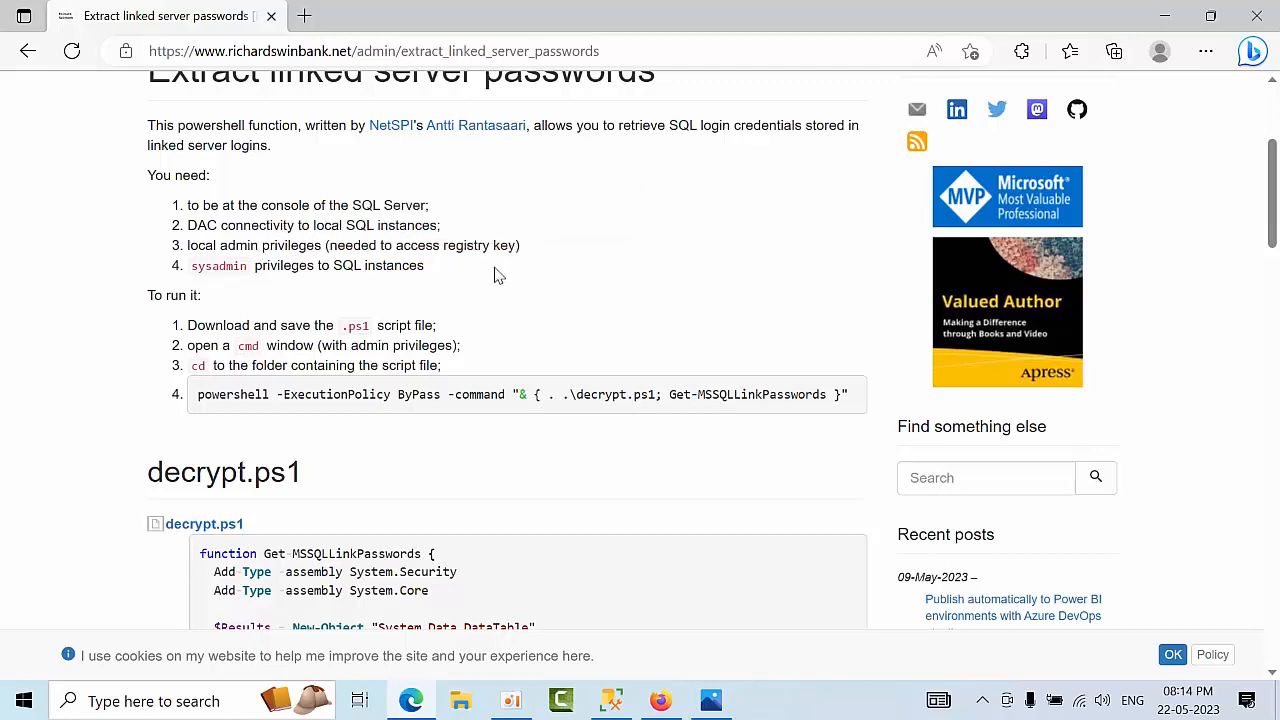
pyautogui.moveTo(452, 416)
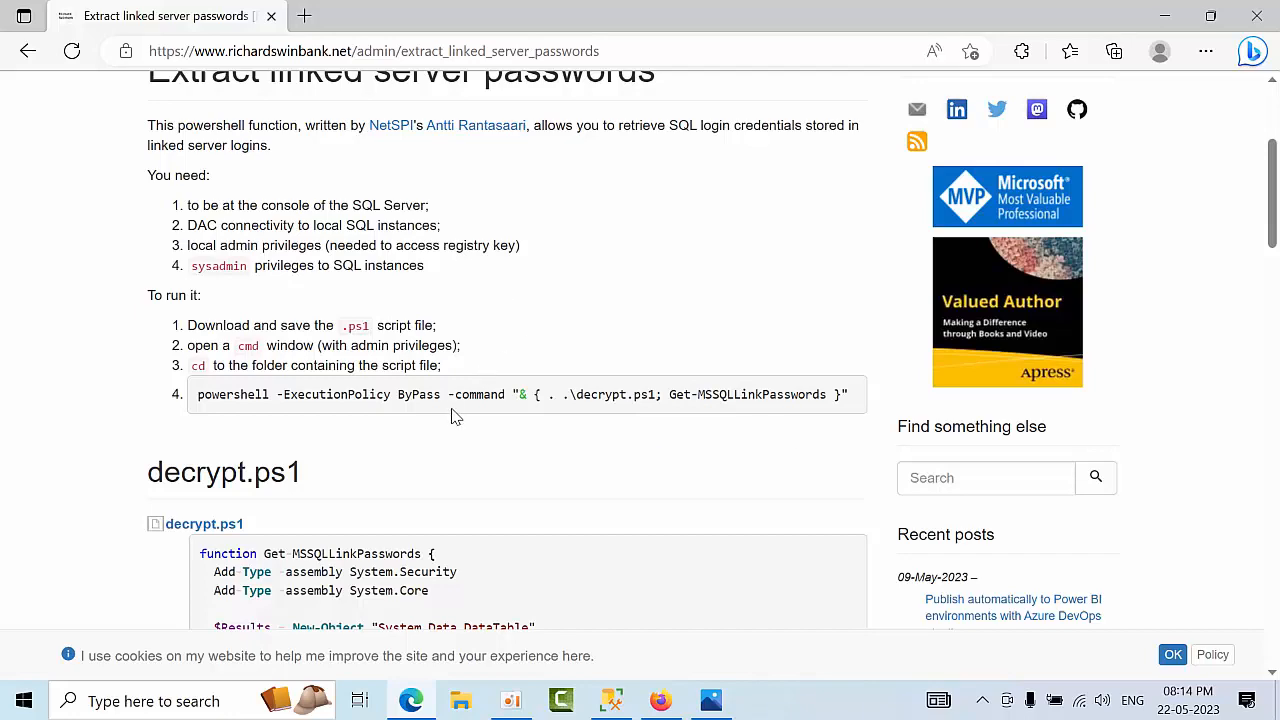
pyautogui.scroll(-3)
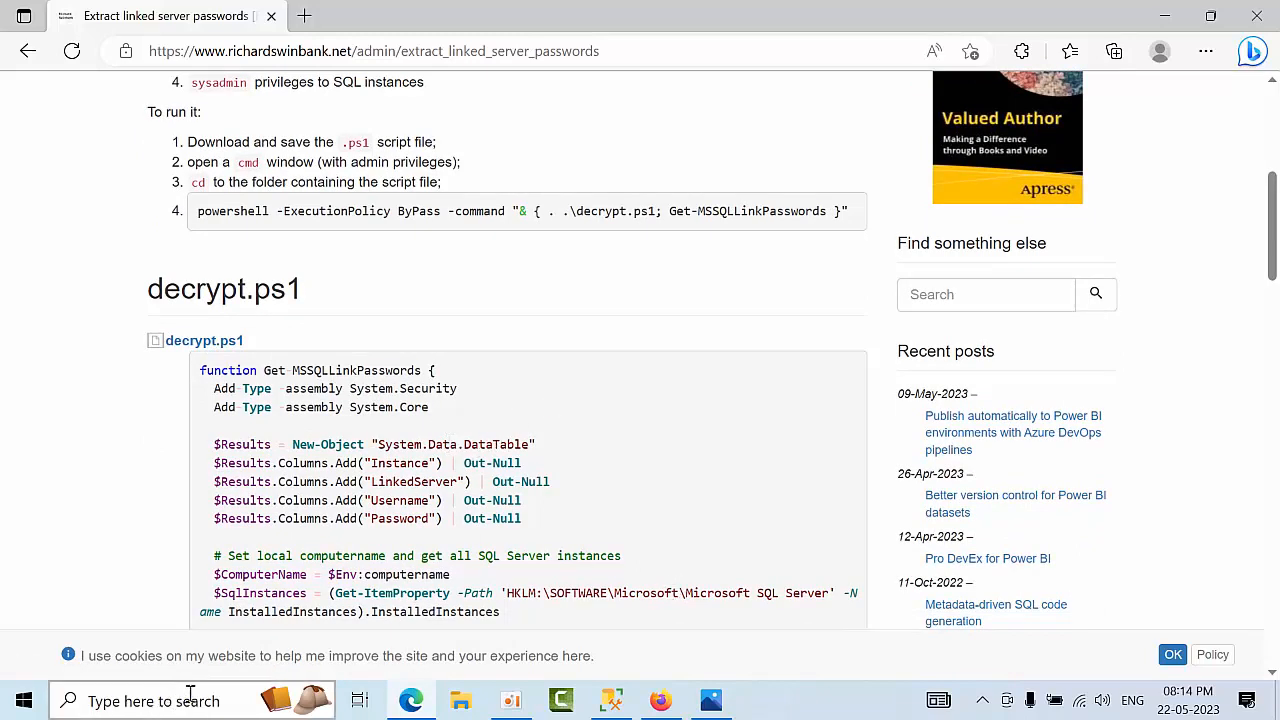
# Launch Command Prompt as administrator from Start search for cmd, then bring up File Explorer at This PC.
pyautogui.write('cmd')
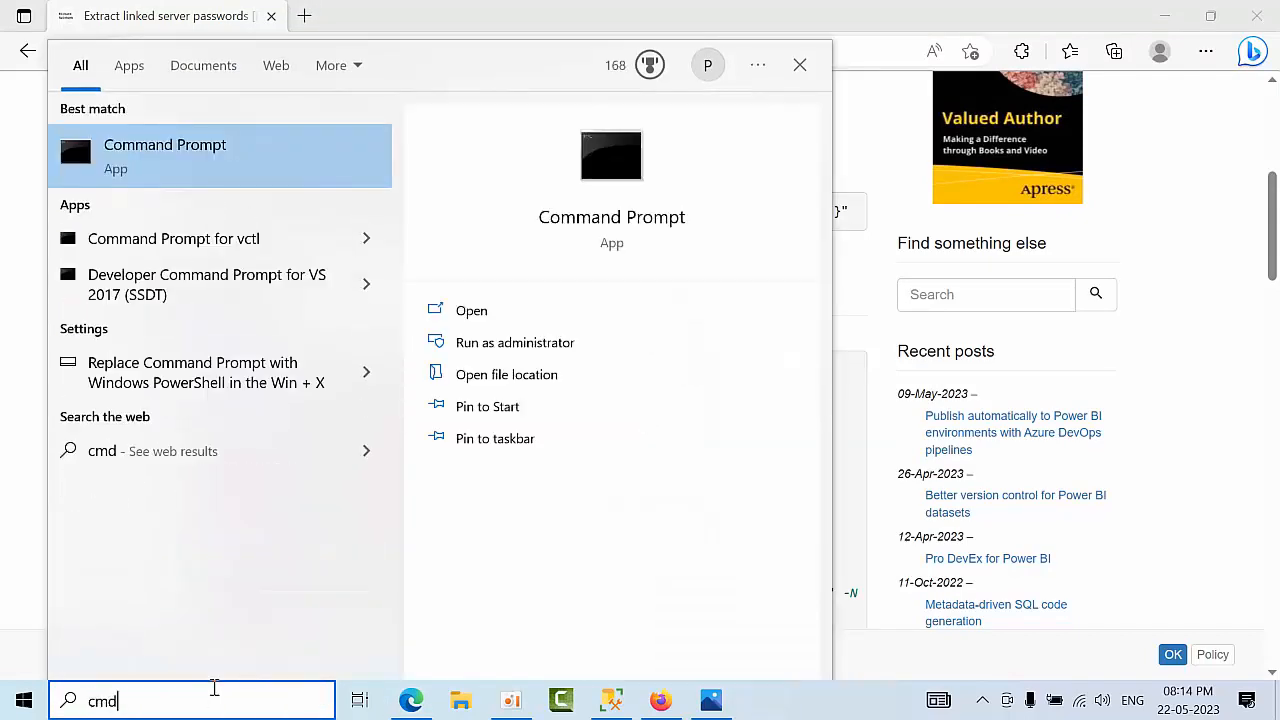
pyautogui.moveTo(516, 342)
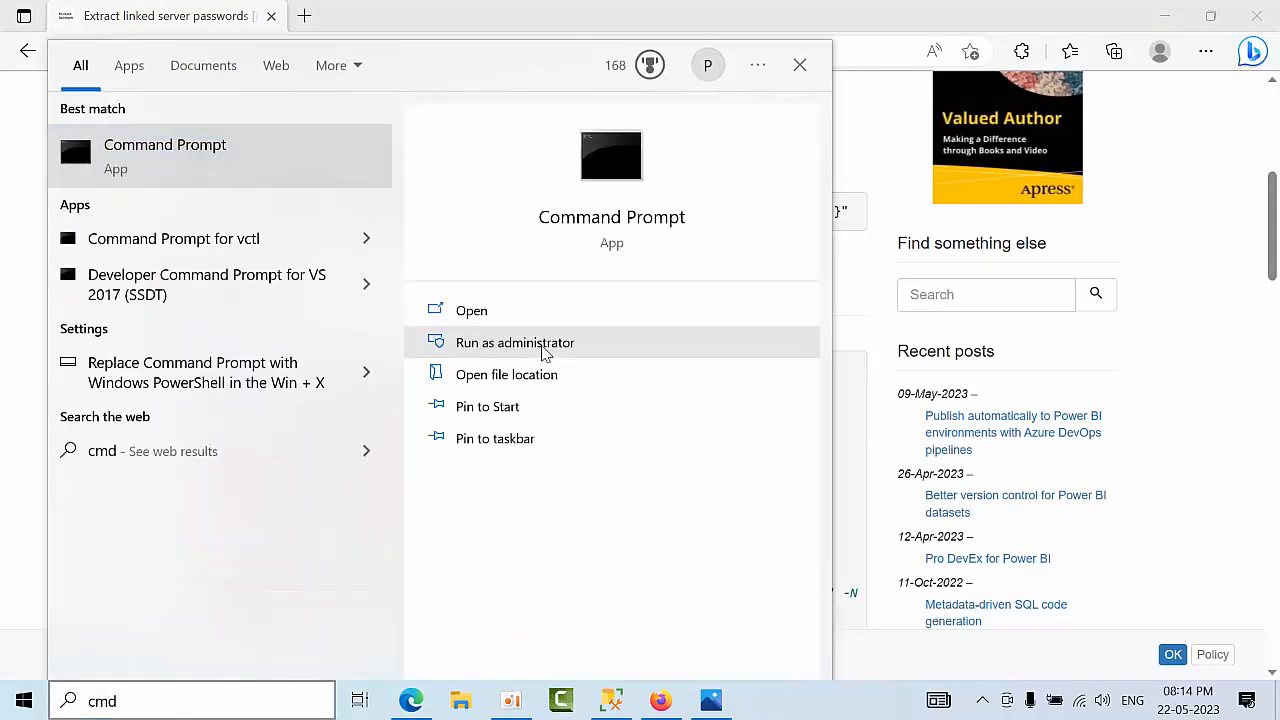
pyautogui.click(516, 342)
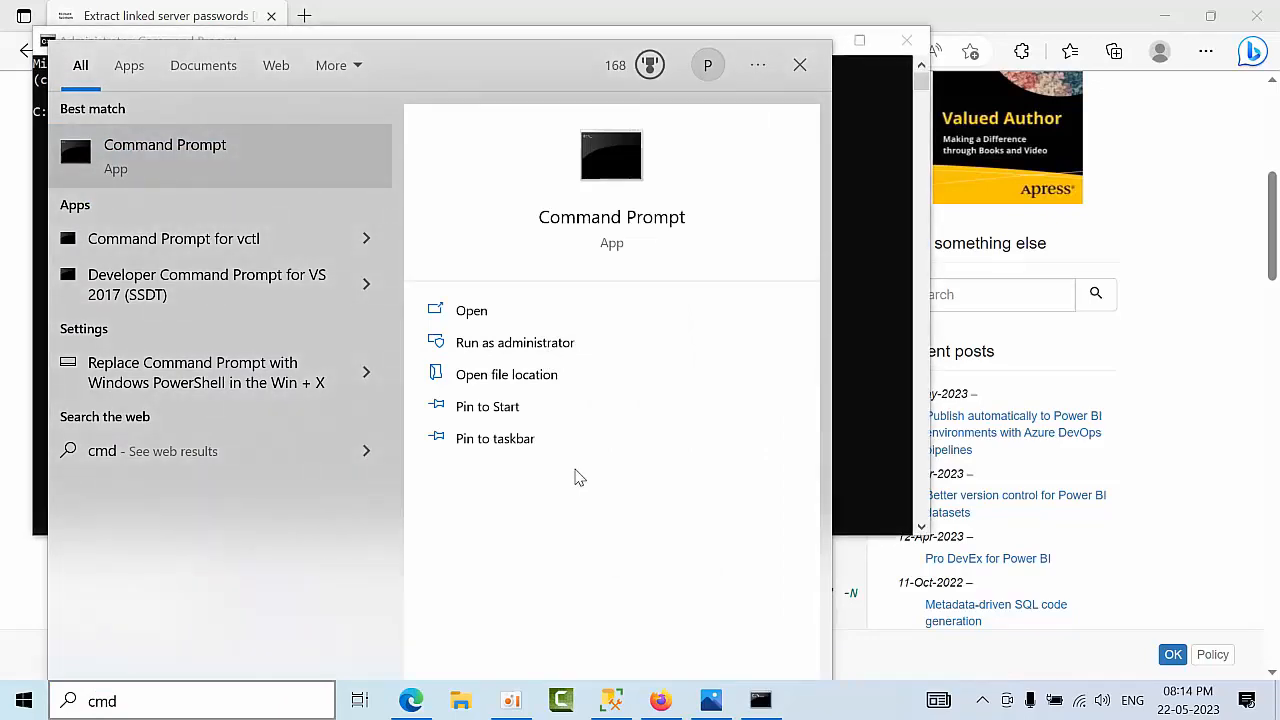
pyautogui.click(516, 342)
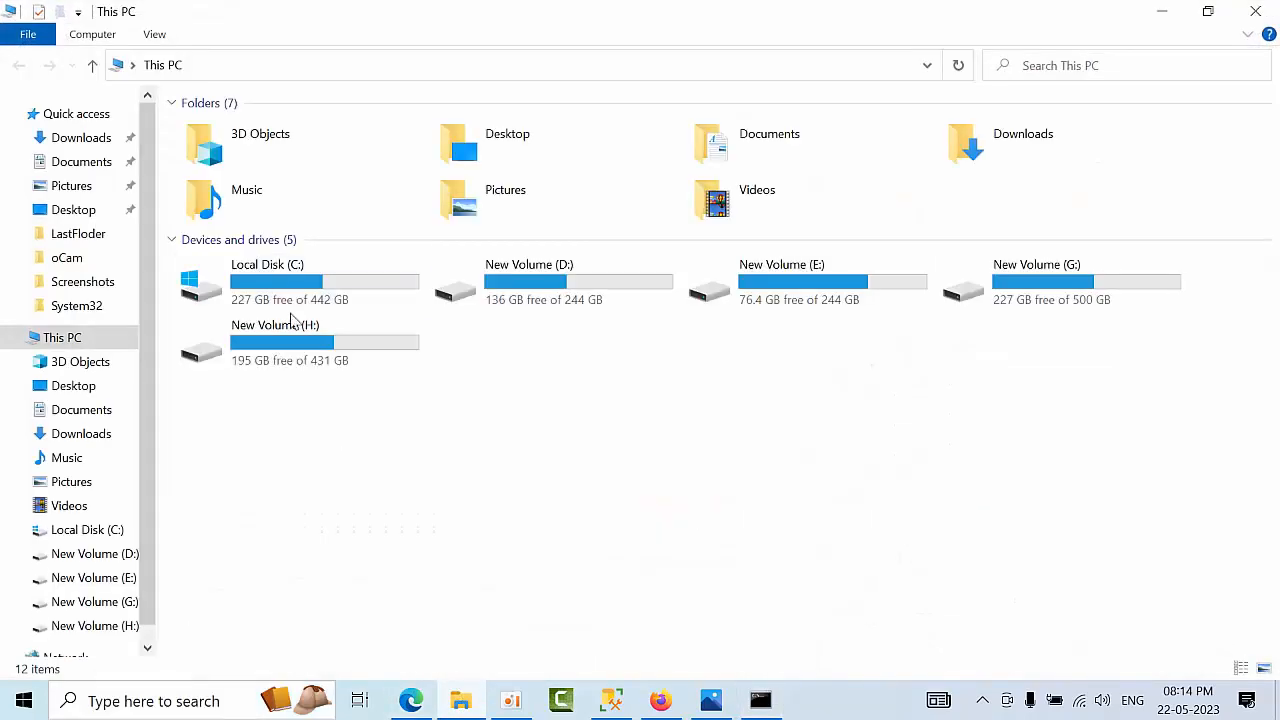
# Browse to C:\Test holding decrypt.ps1, then change the admin command prompt directory to c:\test.
pyautogui.doubleClick(268, 284)
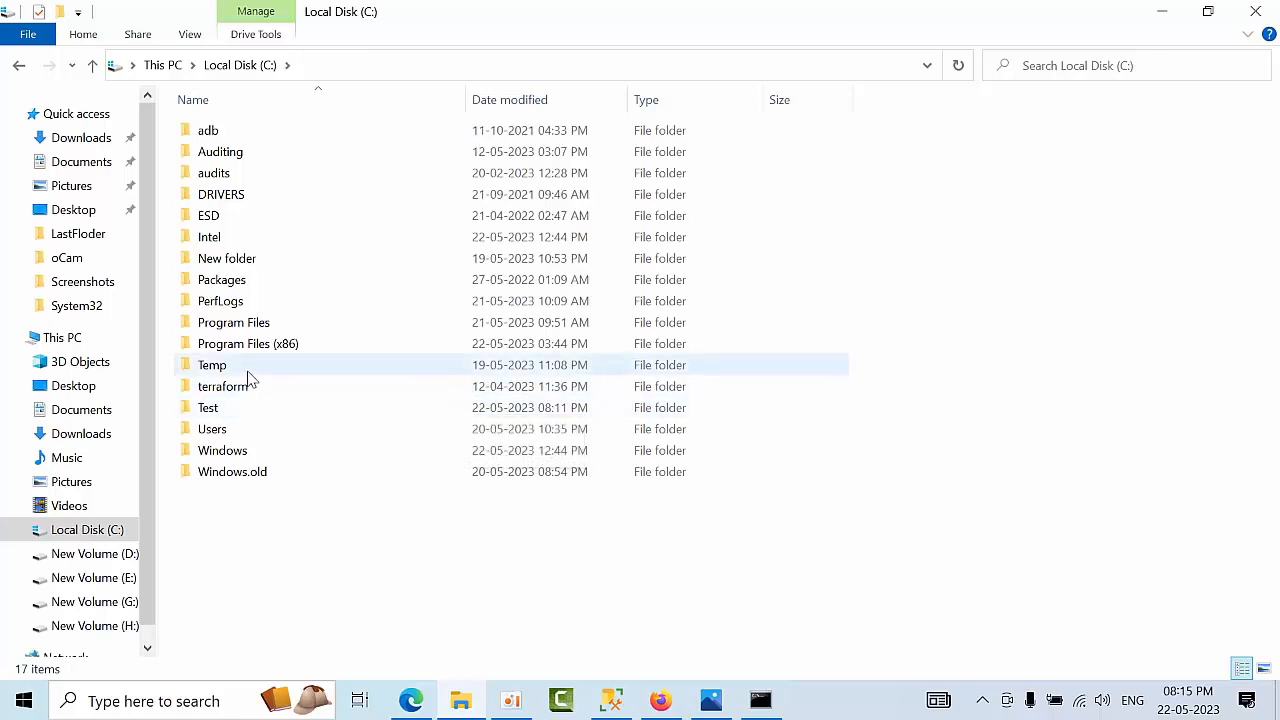
pyautogui.doubleClick(208, 408)
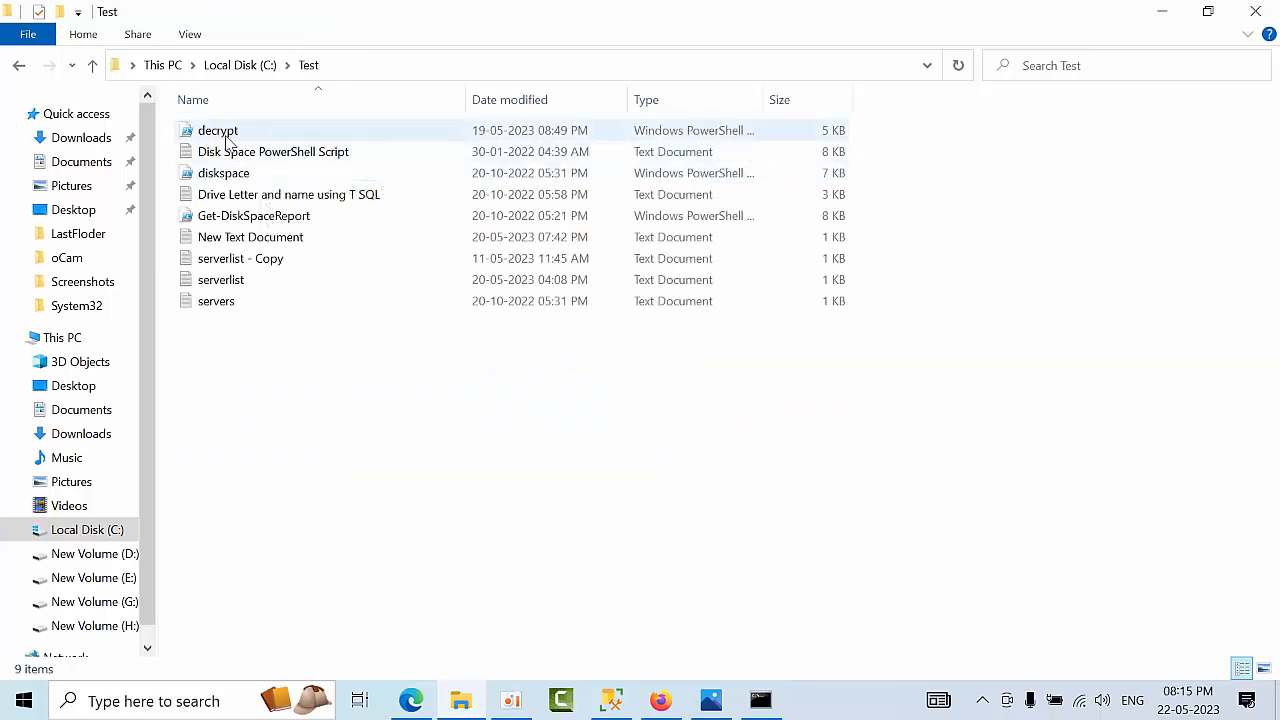
pyautogui.click(218, 130)
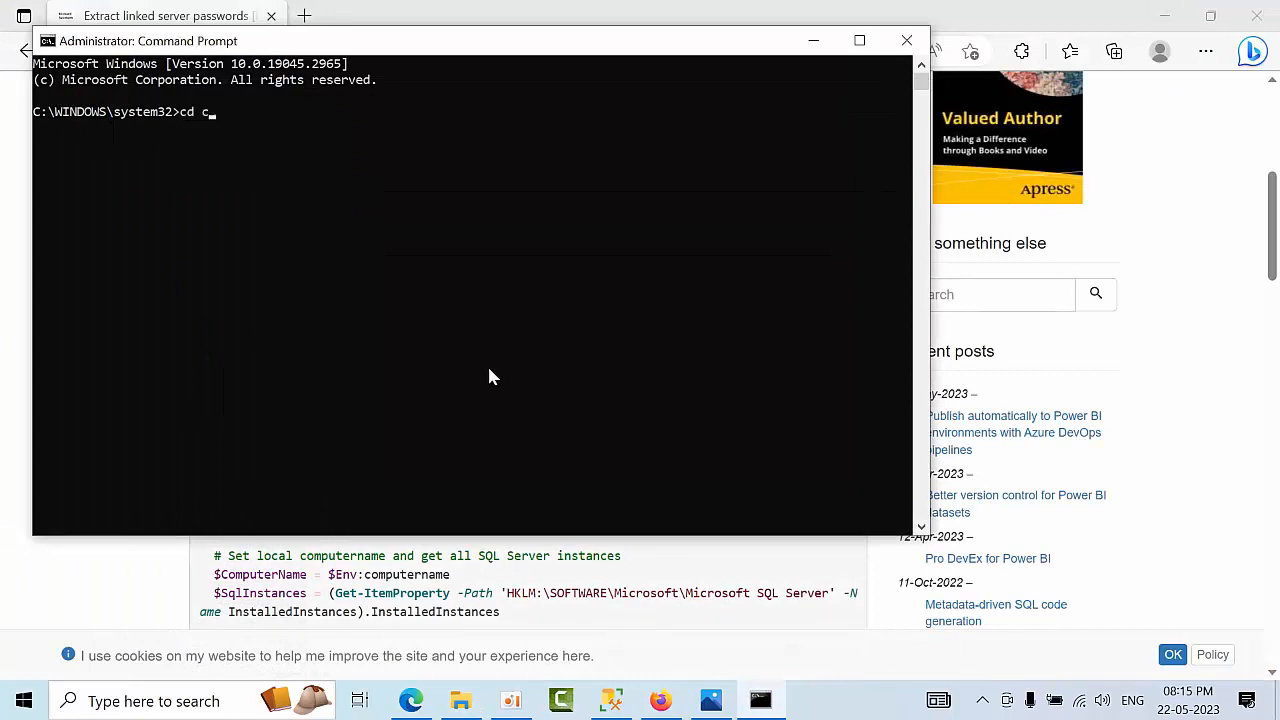
pyautogui.write(':te')
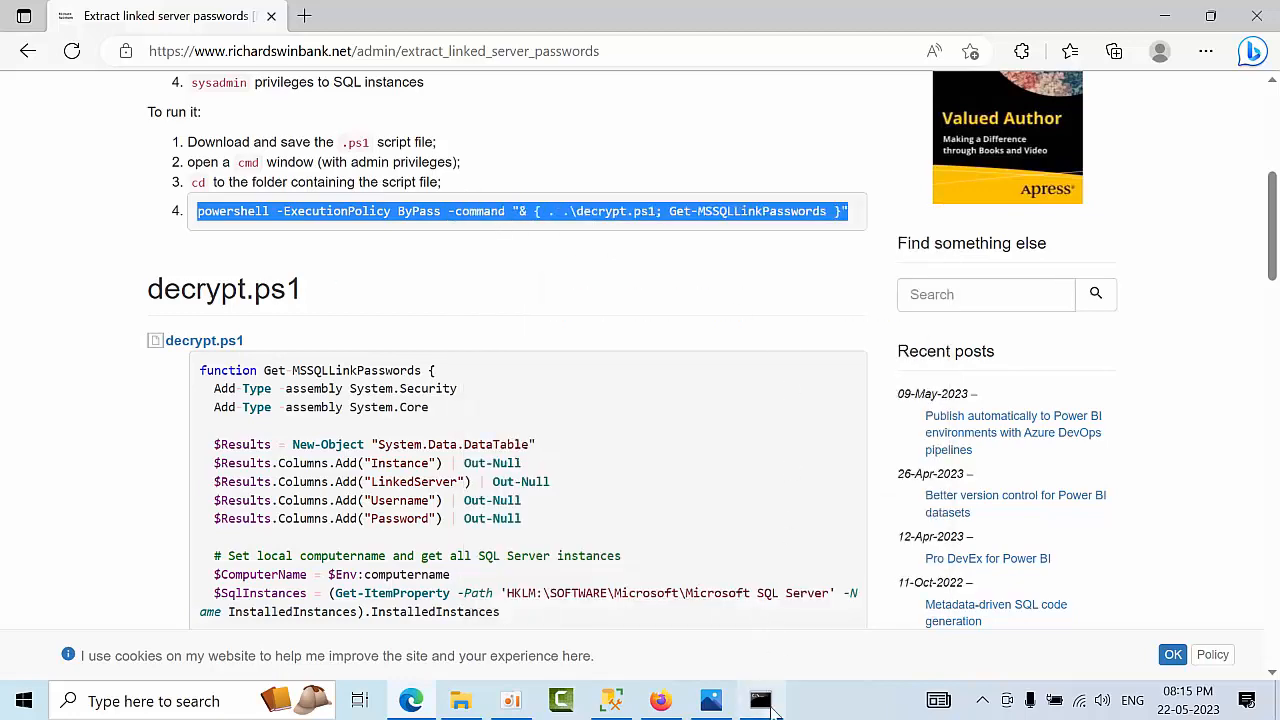
# Run the pasted powershell -ExecutionPolicy ByPass decrypt.ps1 command, listing linked server logins and passwords.
pyautogui.click(760, 700)
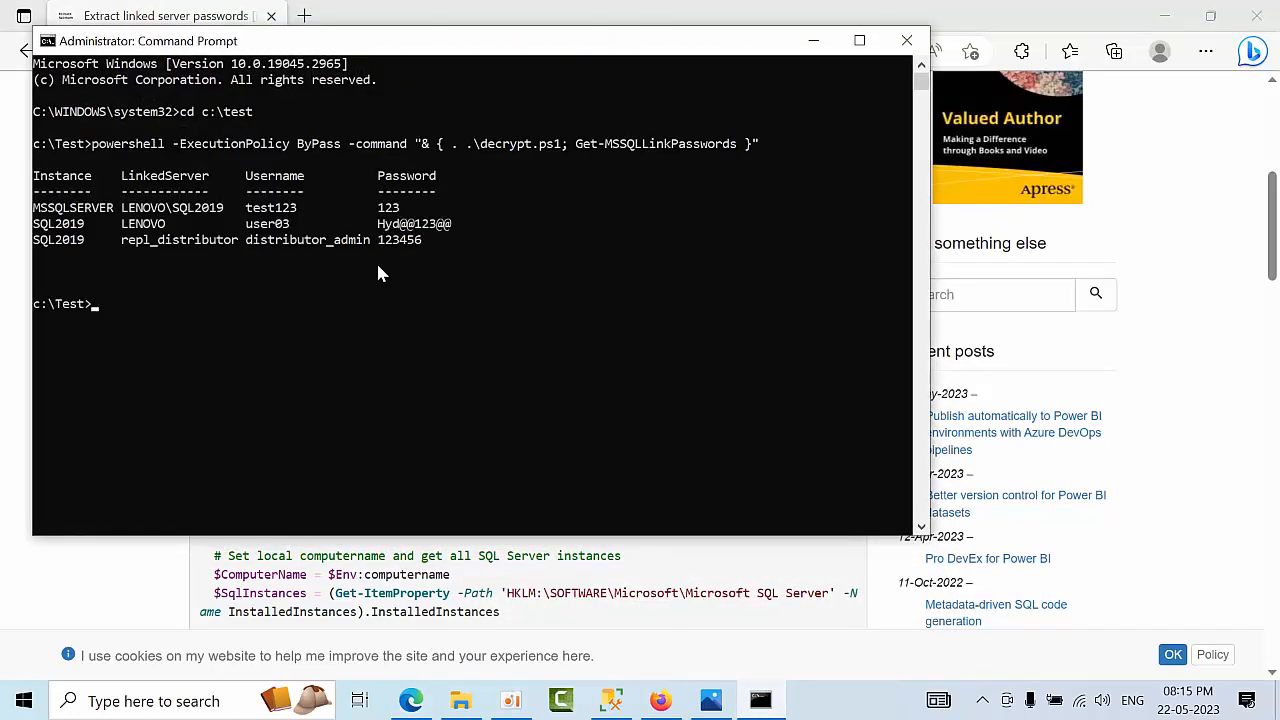
pyautogui.moveTo(150, 216)
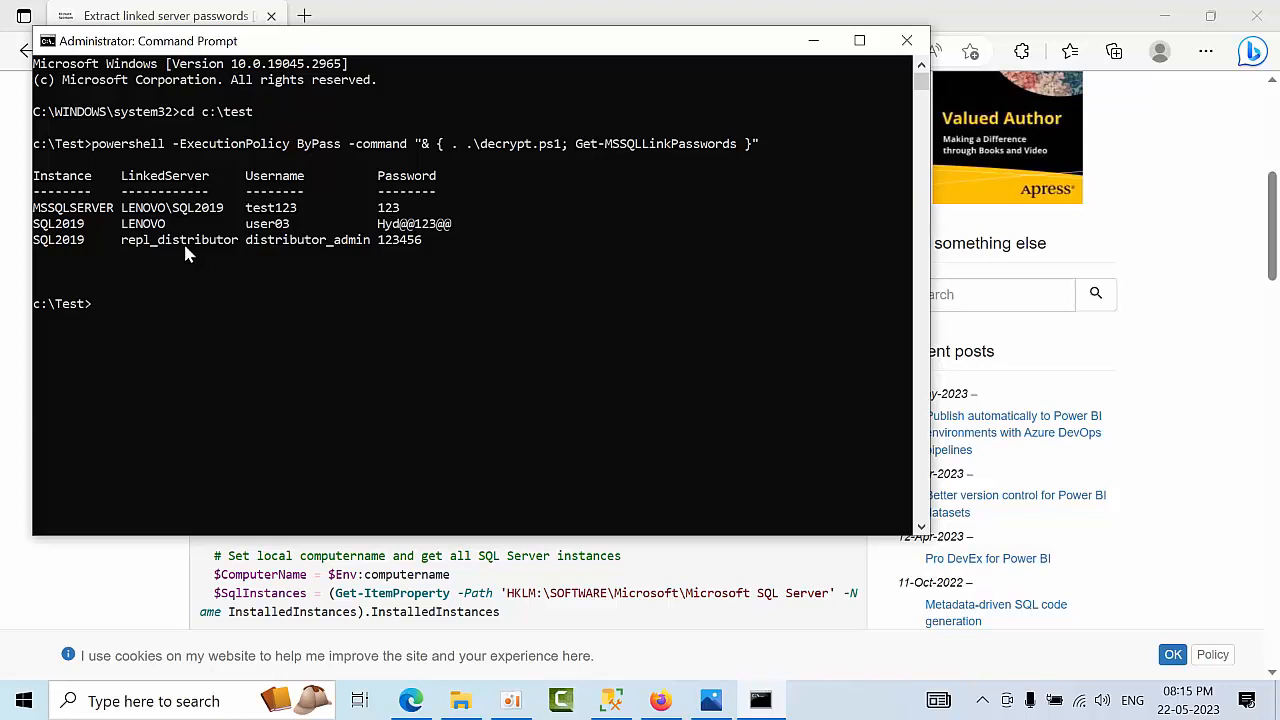
pyautogui.moveTo(236, 236)
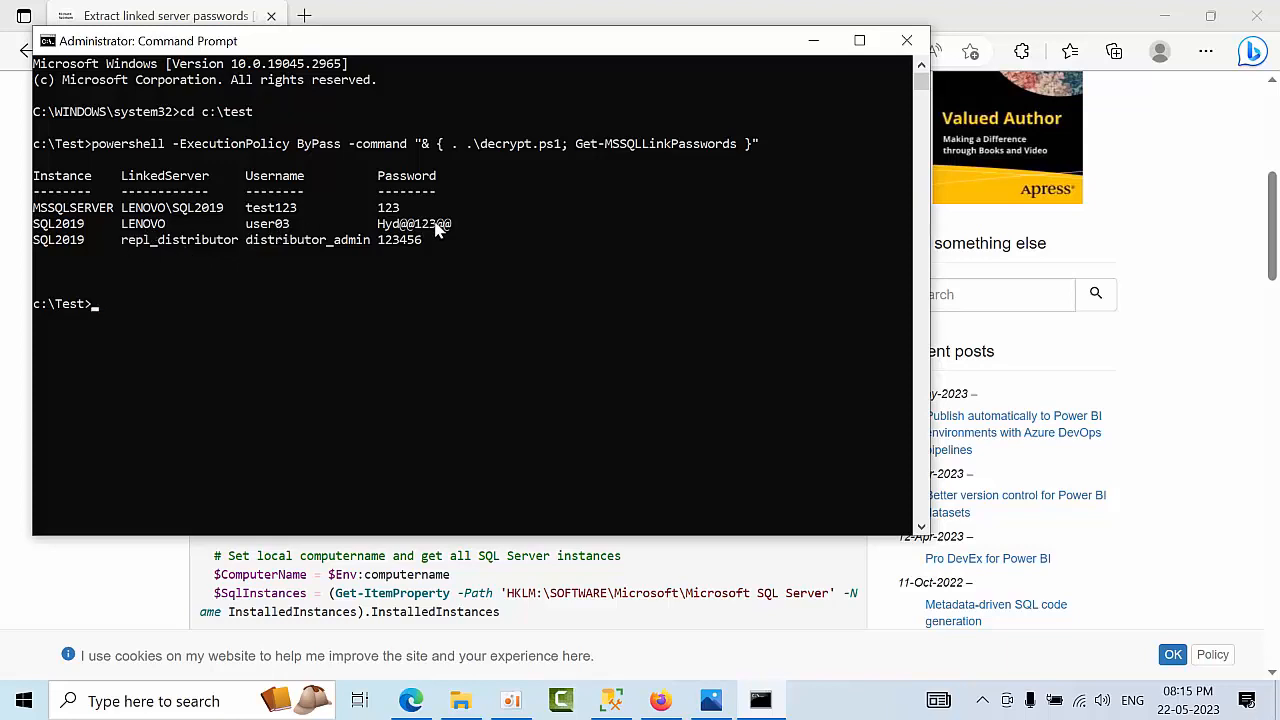
pyautogui.moveTo(192, 256)
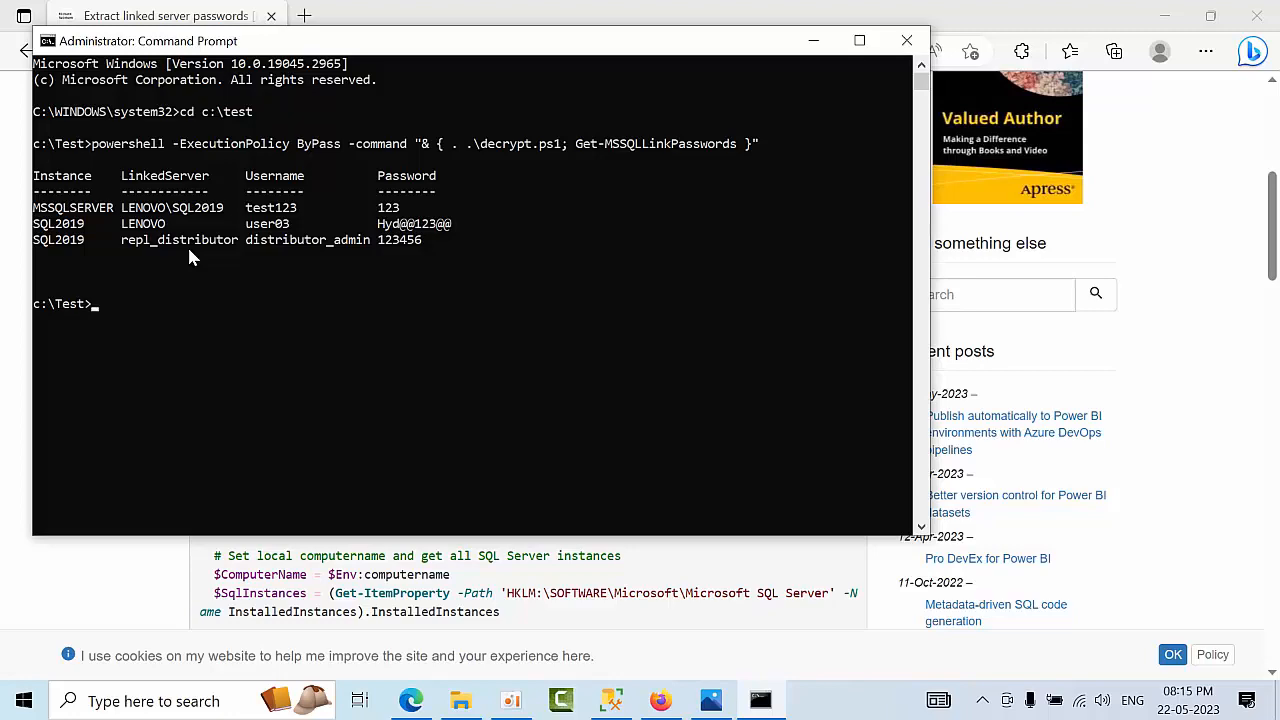
pyautogui.moveTo(184, 282)
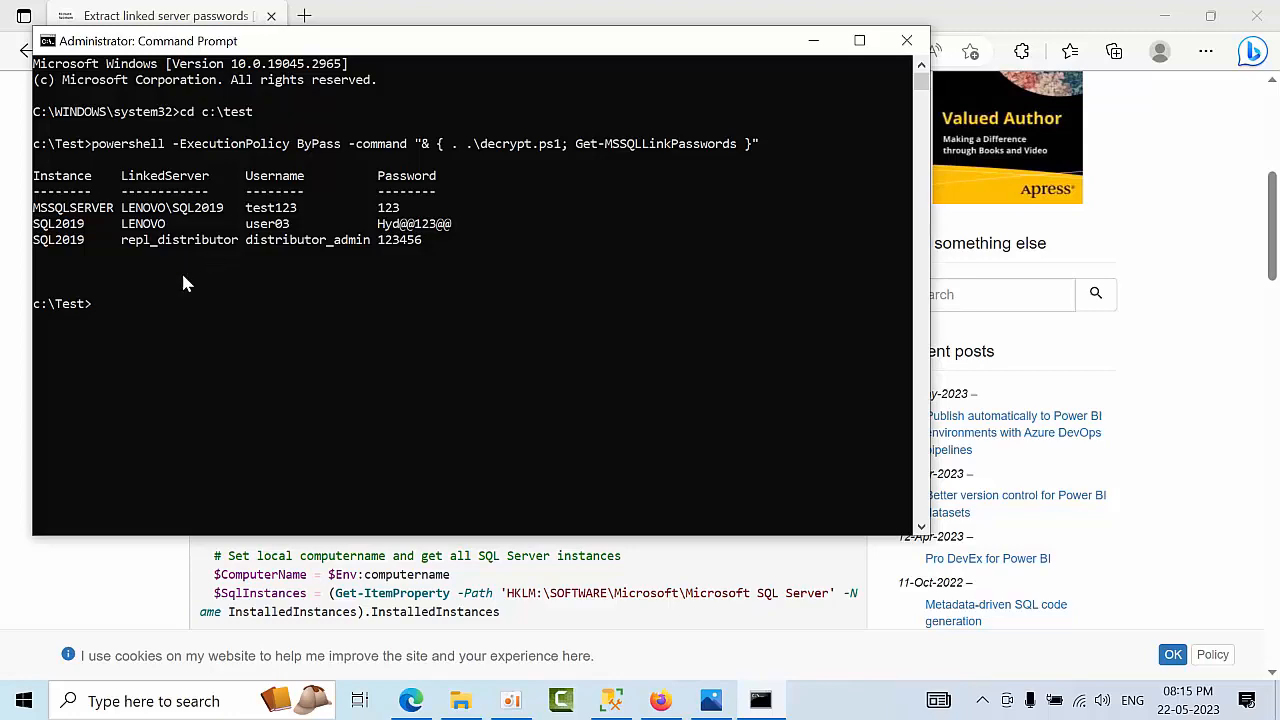
pyautogui.moveTo(708, 700)
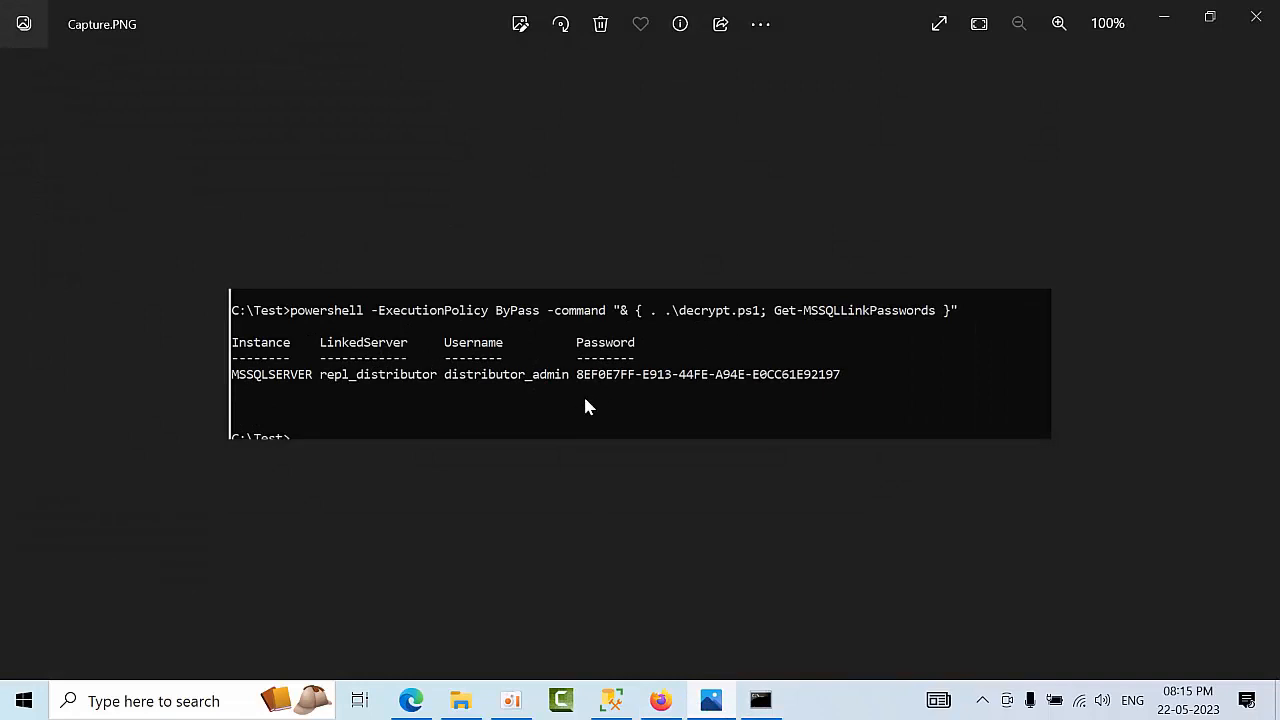
pyautogui.moveTo(536, 410)
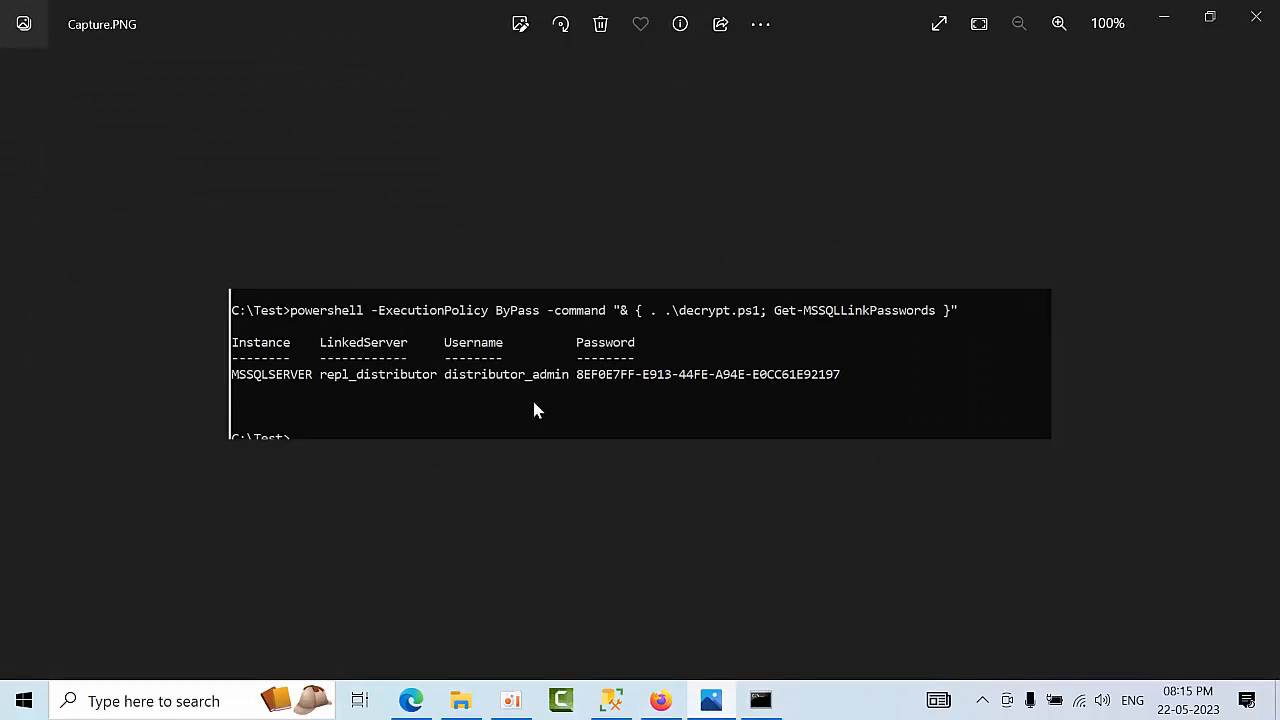
pyautogui.moveTo(610, 378)
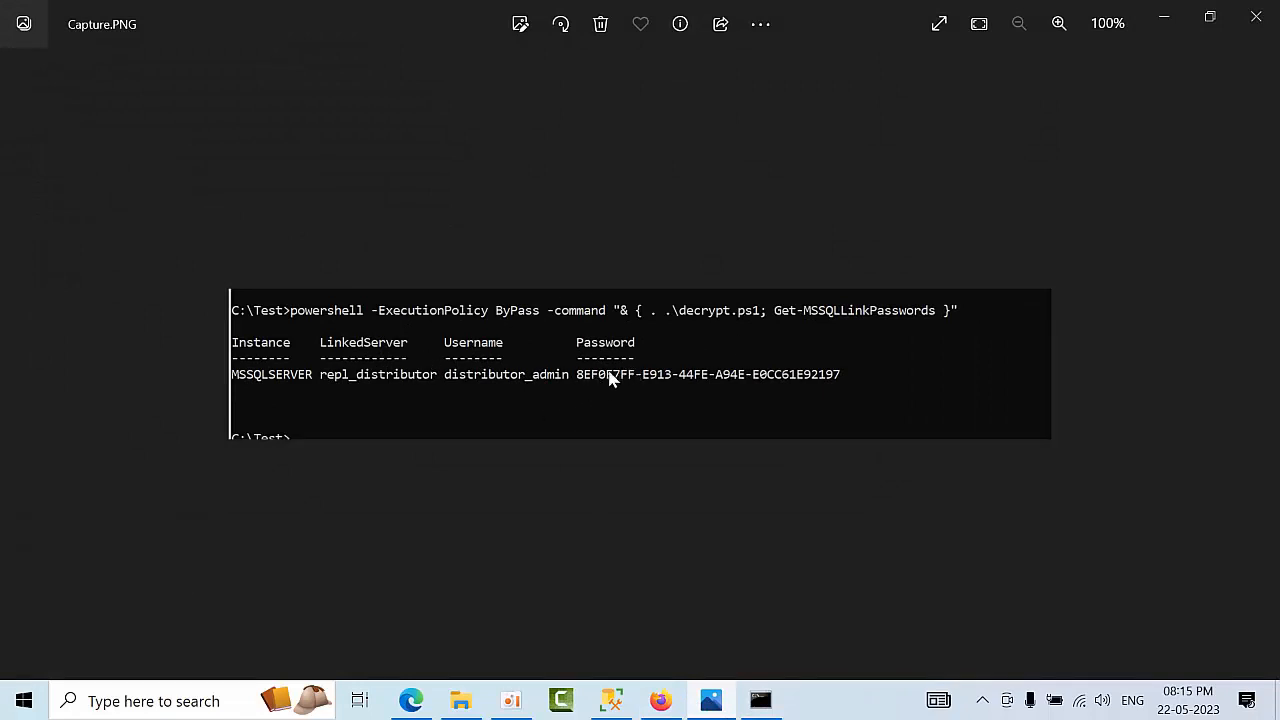
pyautogui.moveTo(696, 390)
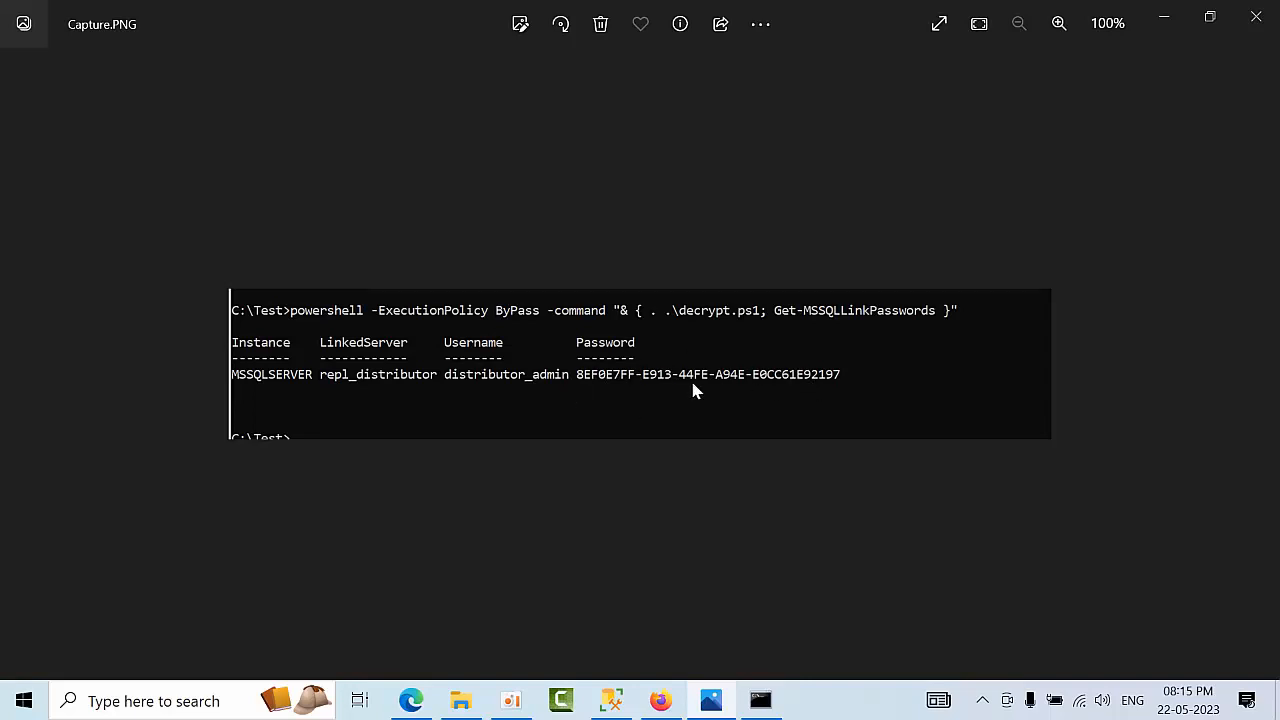
# Zoom into Capture.PNG showing the earlier run with a GUID-like repl_distributor password.
pyautogui.click(1058, 24)
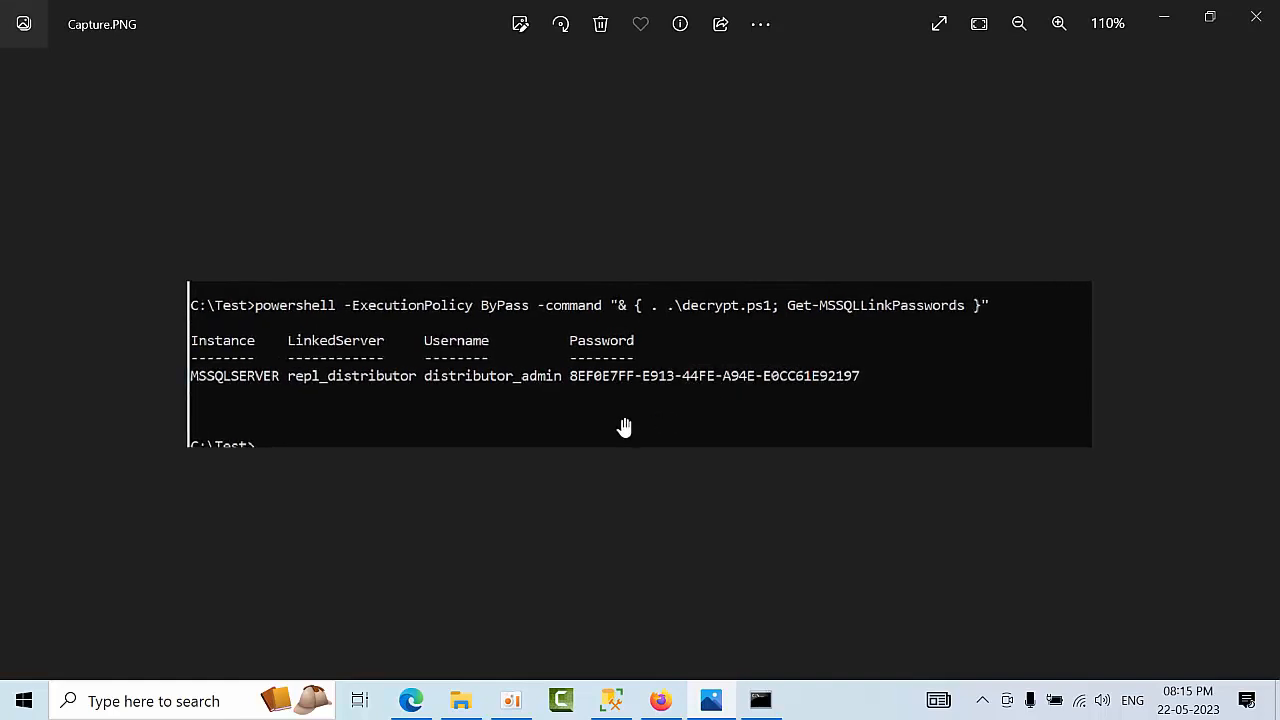
pyautogui.moveTo(724, 670)
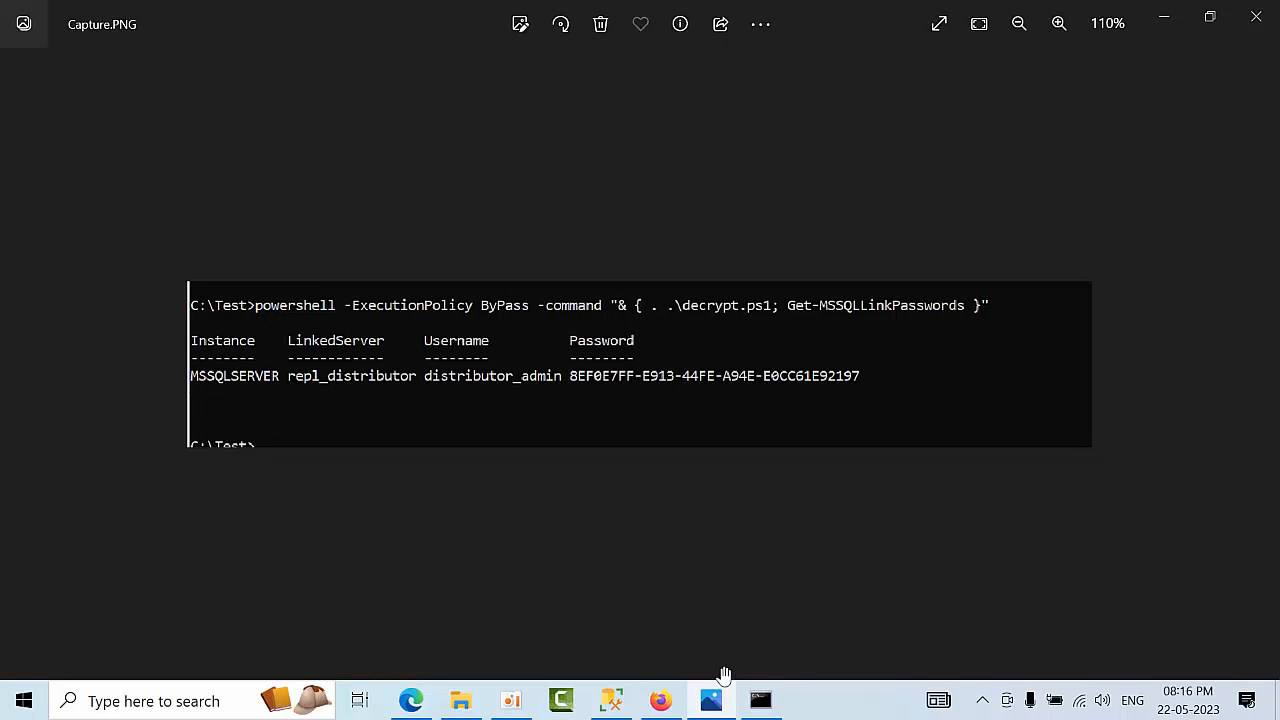
pyautogui.moveTo(596, 376)
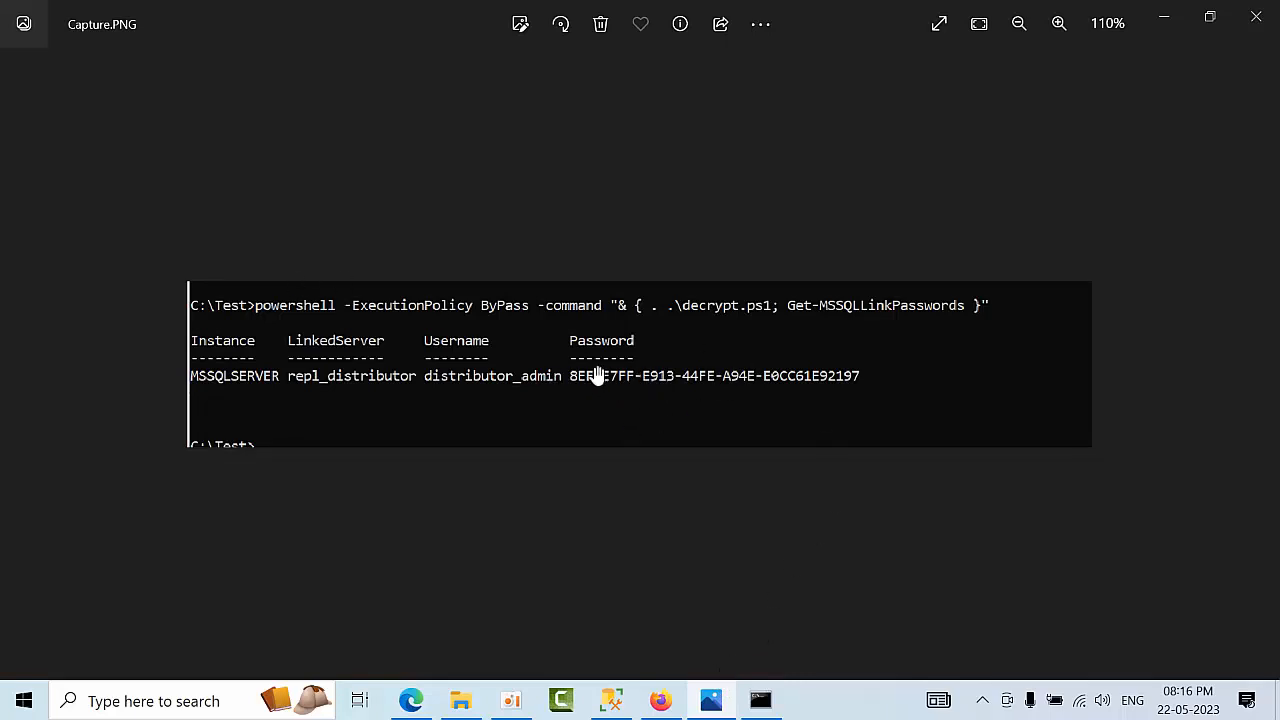
pyautogui.moveTo(700, 404)
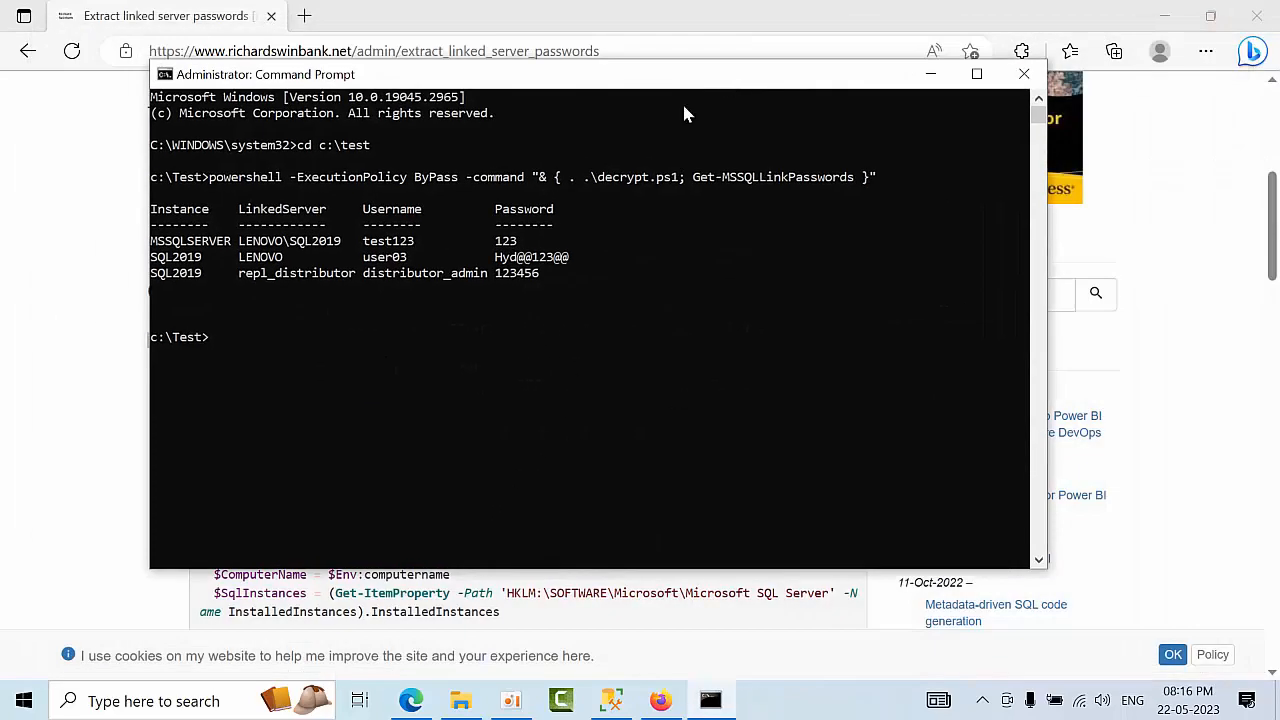
pyautogui.moveTo(416, 384)
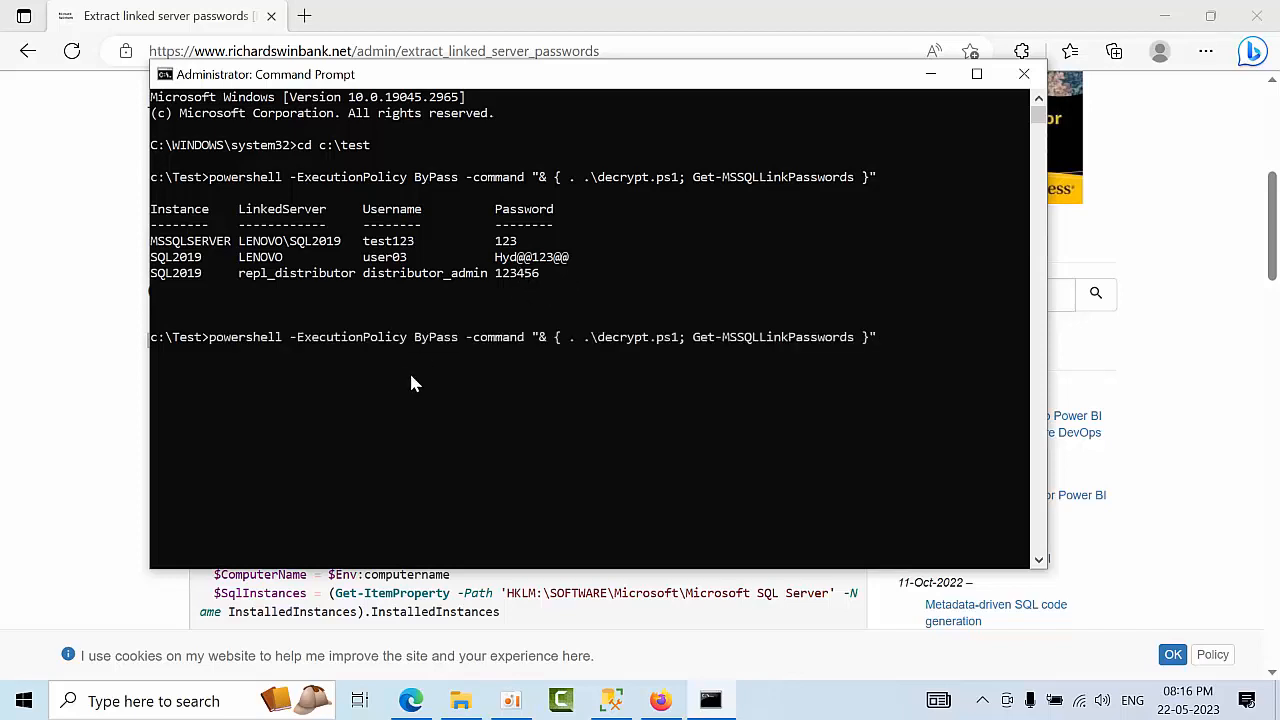
# Rerun the recalled decrypt command with >output.txt appended to save results in C:\Test.
pyautogui.write('>o')
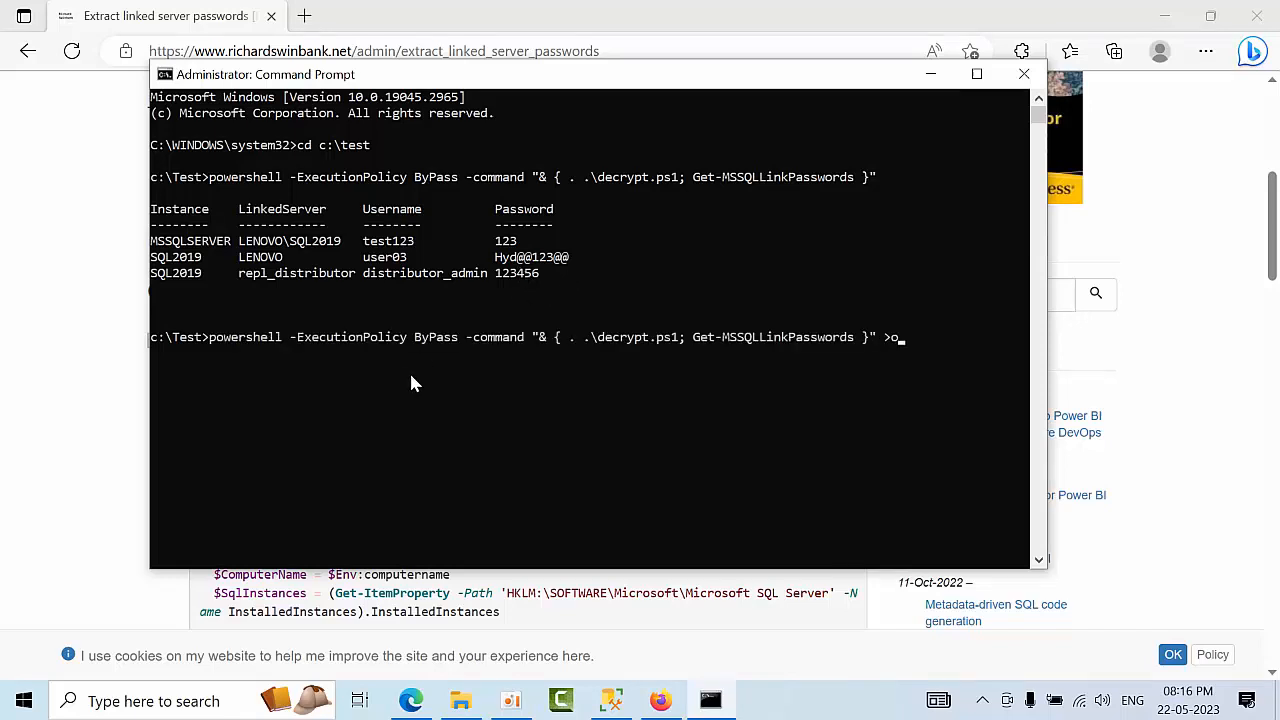
pyautogui.write('utput.')
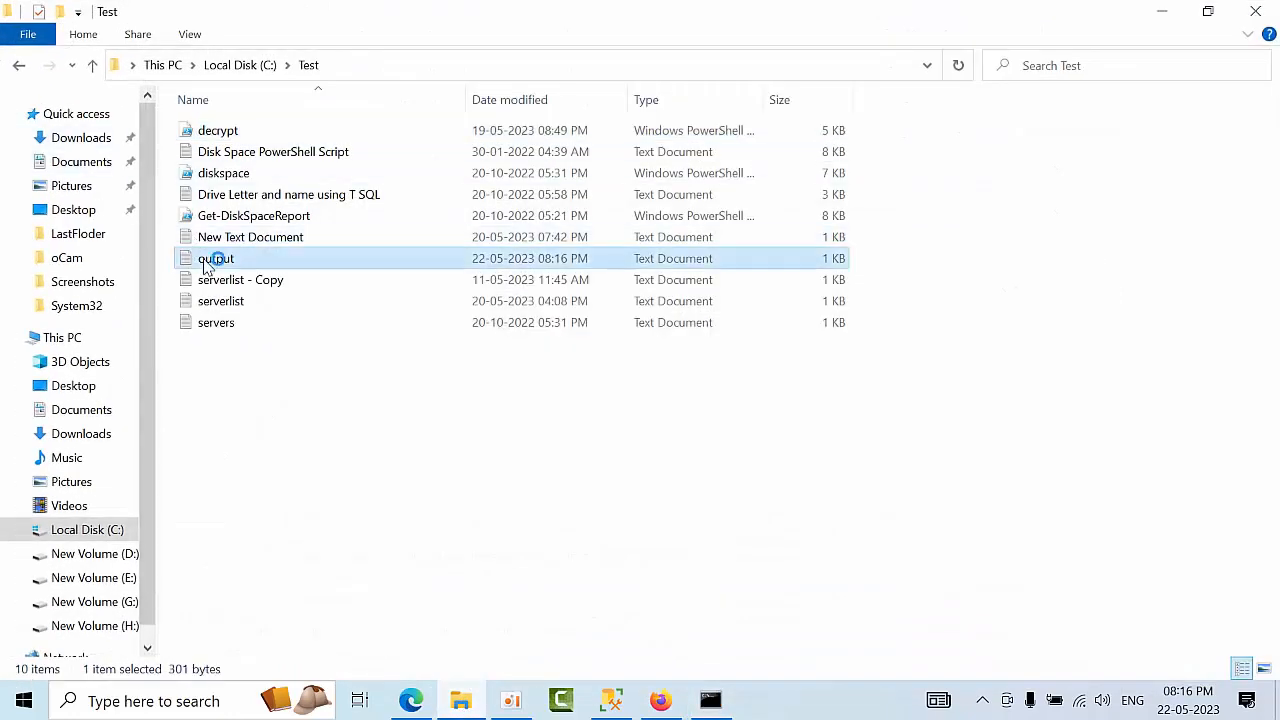
# Open output.txt in Notepad and highlight the SQL2019 instance name in the saved password table.
pyautogui.doubleClick(216, 258)
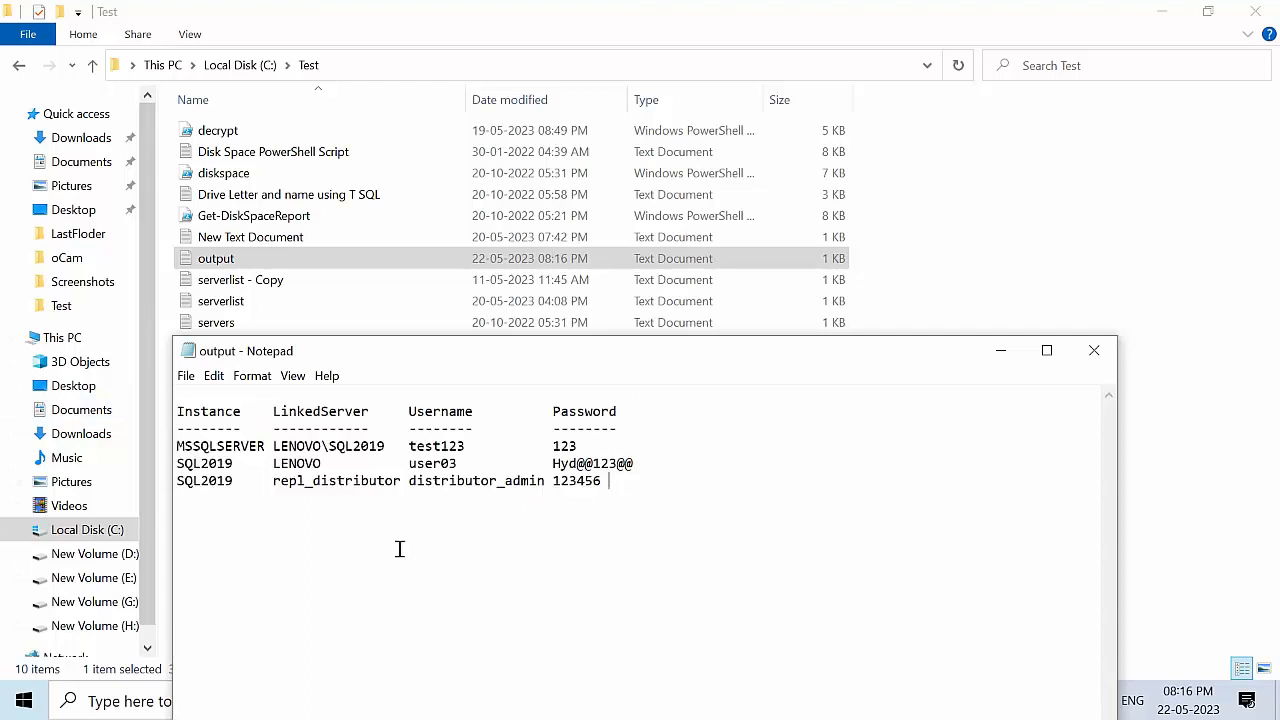
pyautogui.doubleClick(204, 480)
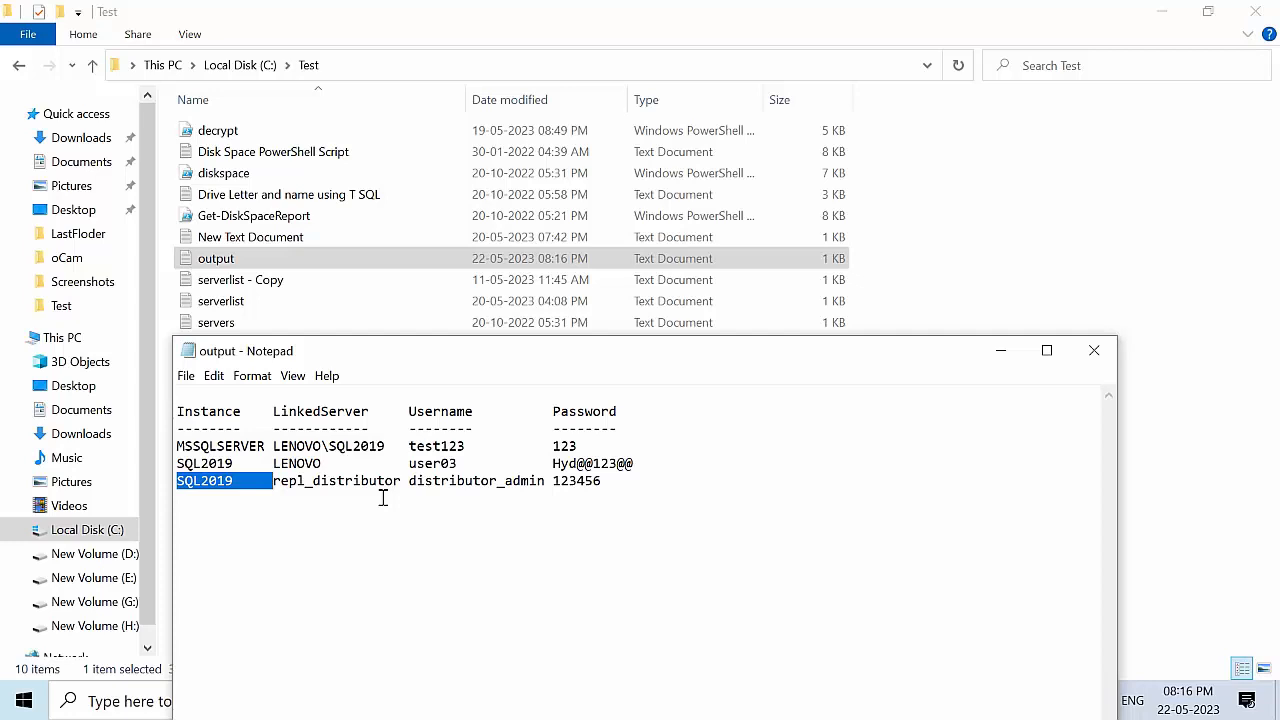
pyautogui.moveTo(600, 252)
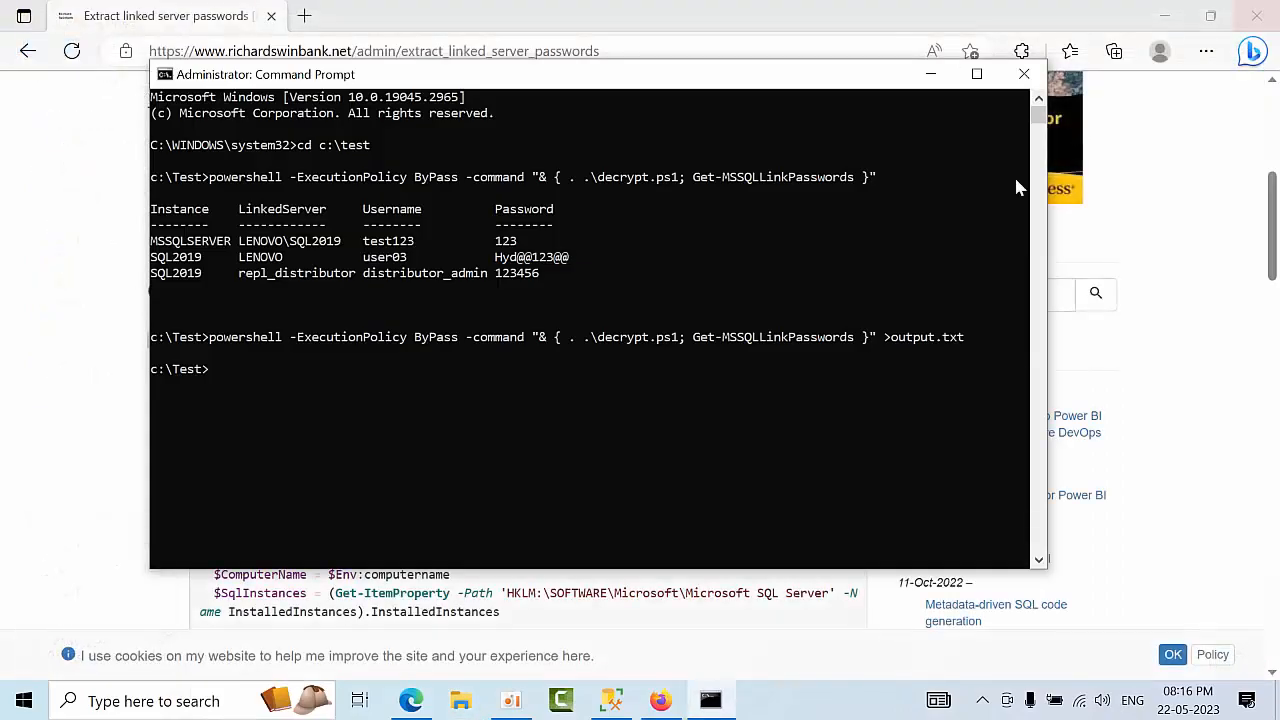
pyautogui.click(1024, 74)
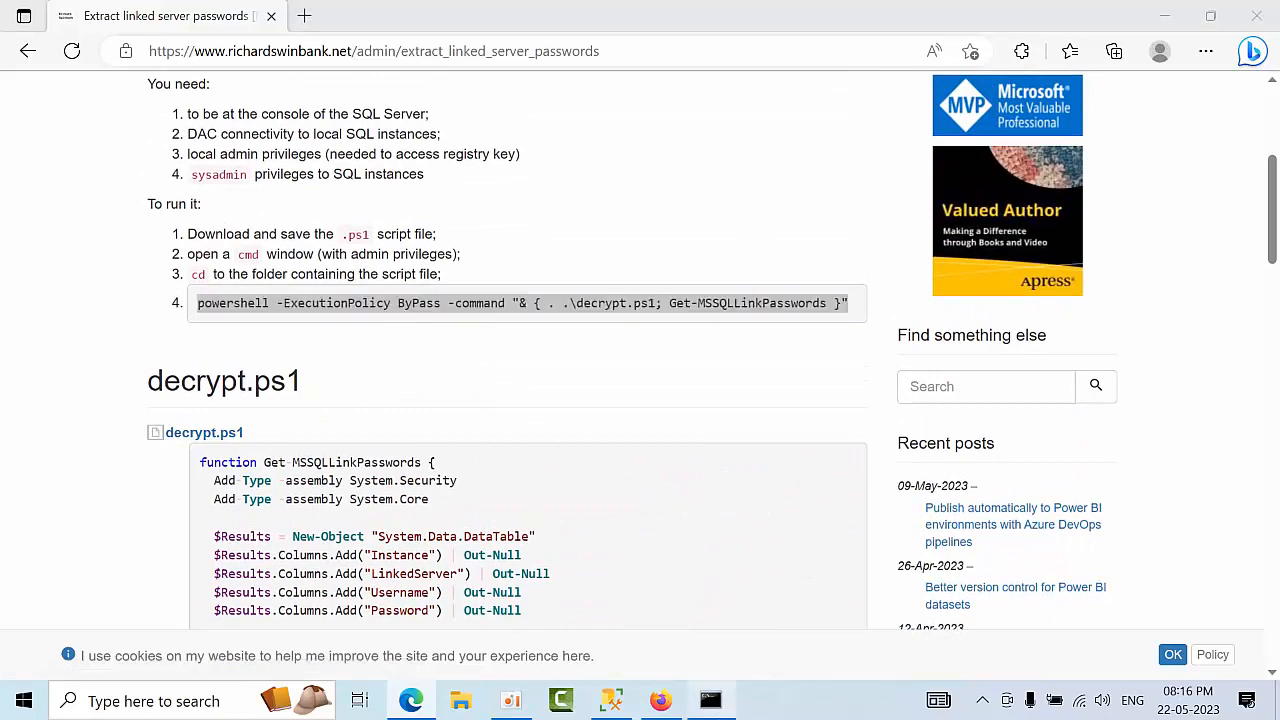
pyautogui.click(708, 700)
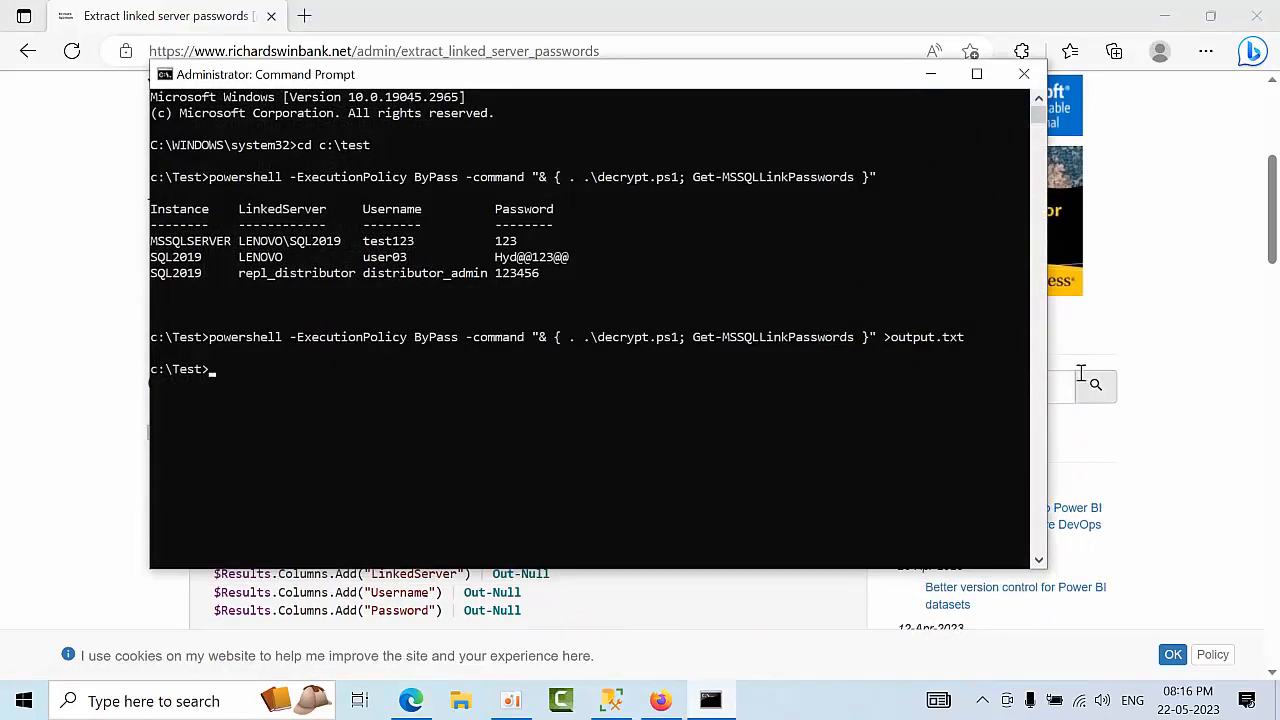
pyautogui.moveTo(784, 400)
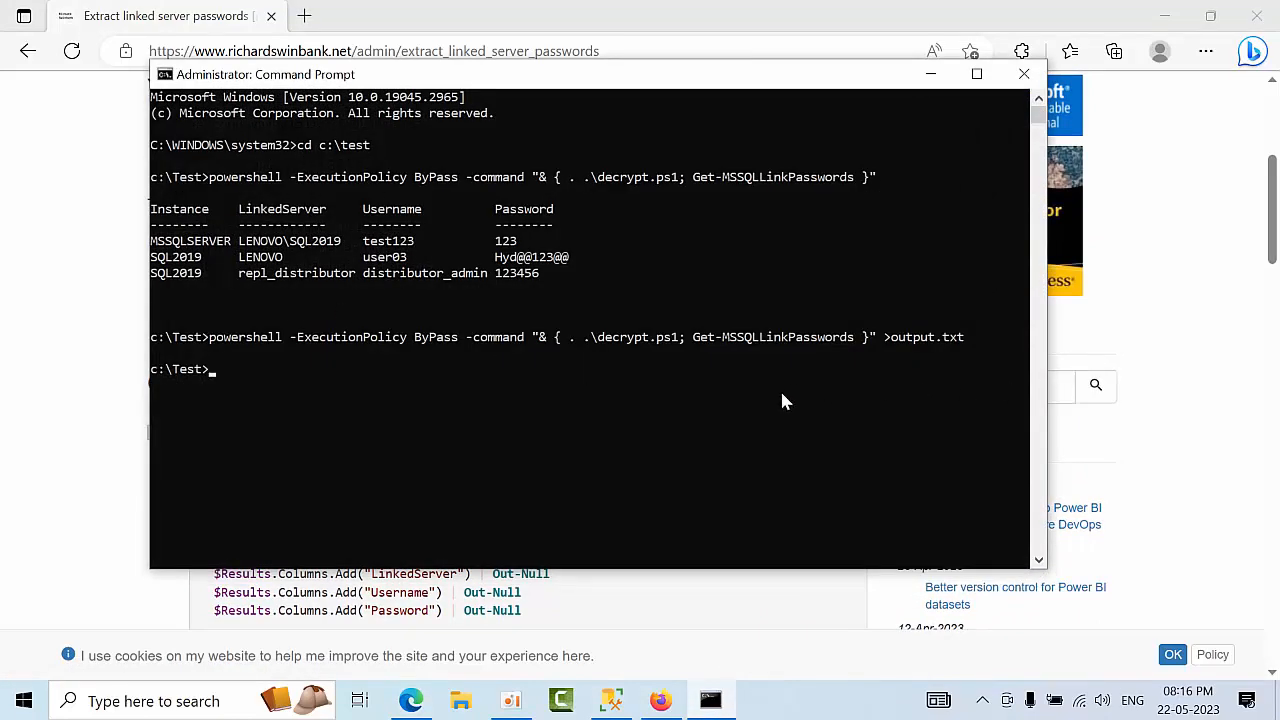
pyautogui.moveTo(930, 74)
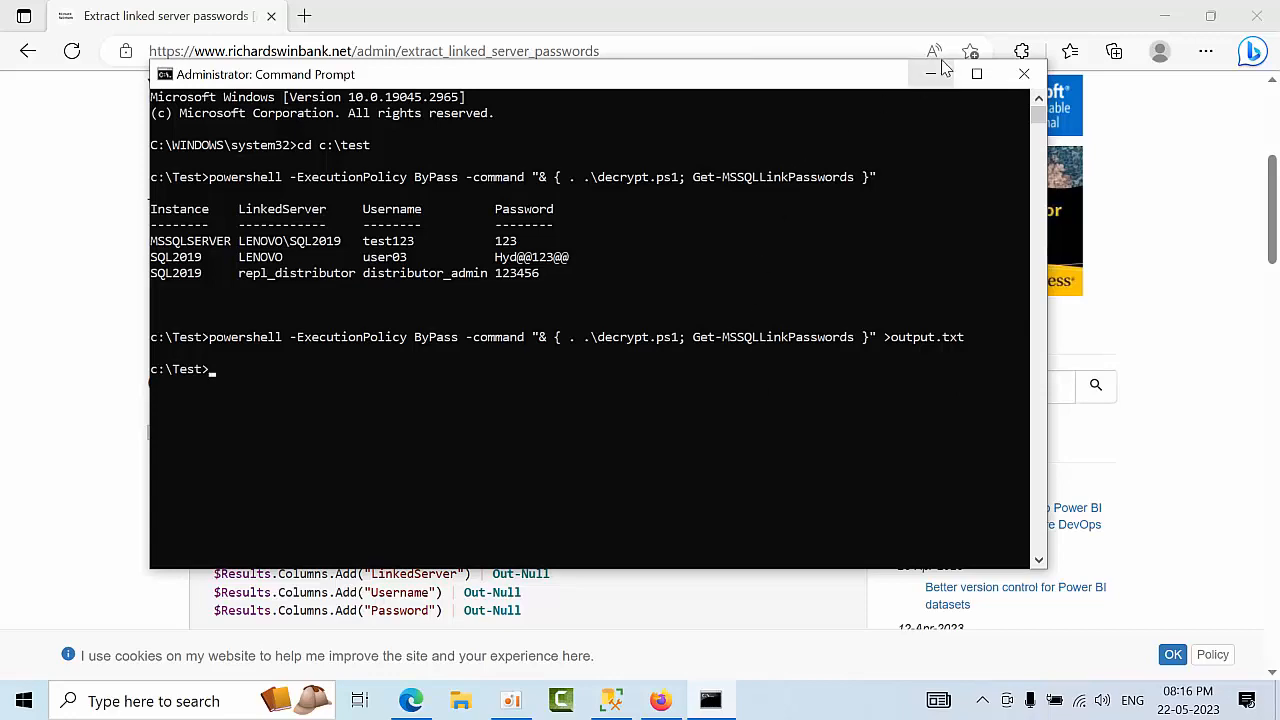